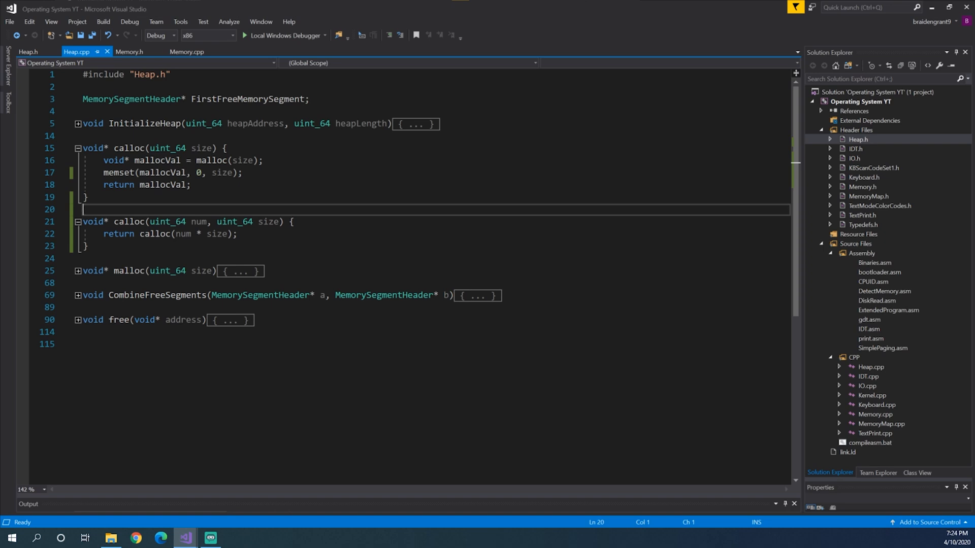
# - Write 'void memcpy(void* destination, void* source, uint_64 num);' in Memory.h below memset
pyautogui.click(190, 185)
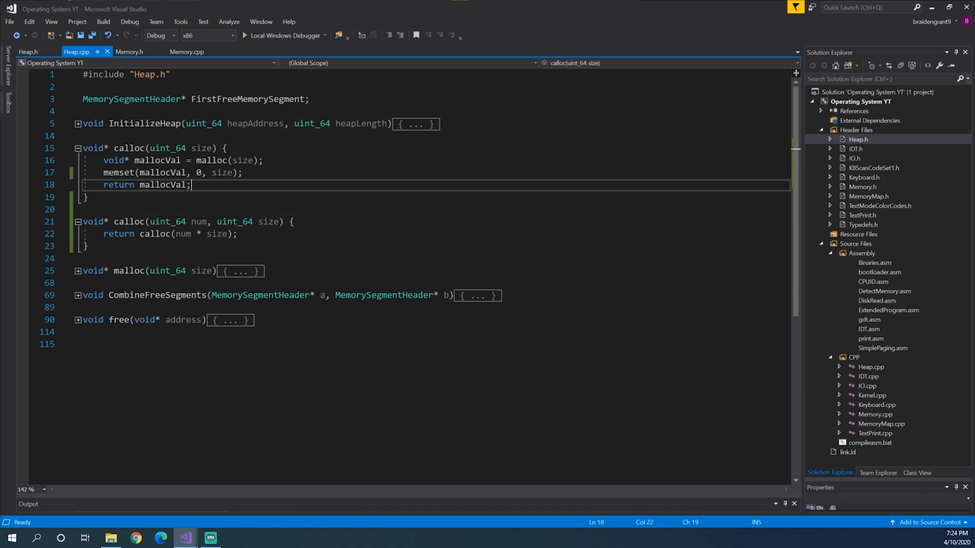
pyautogui.click(130, 52)
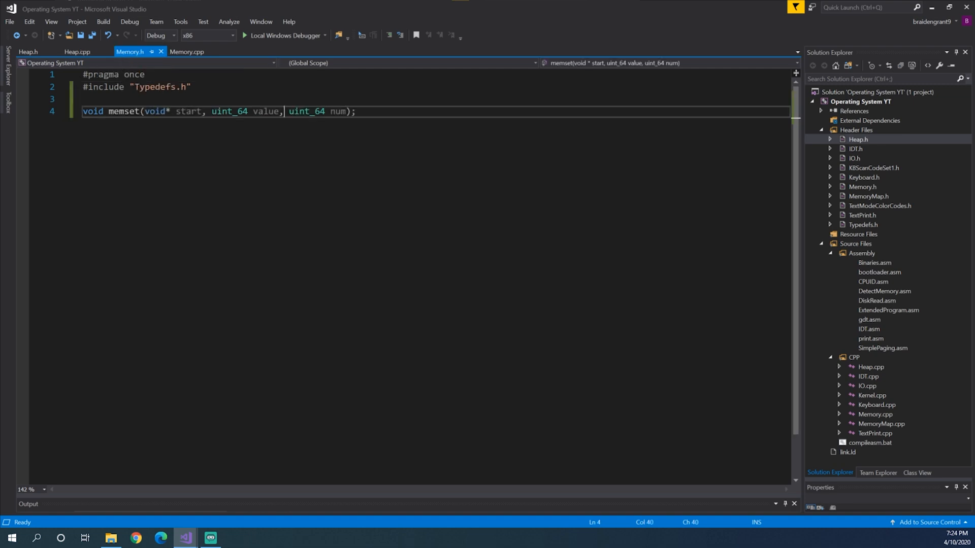
pyautogui.write('void')
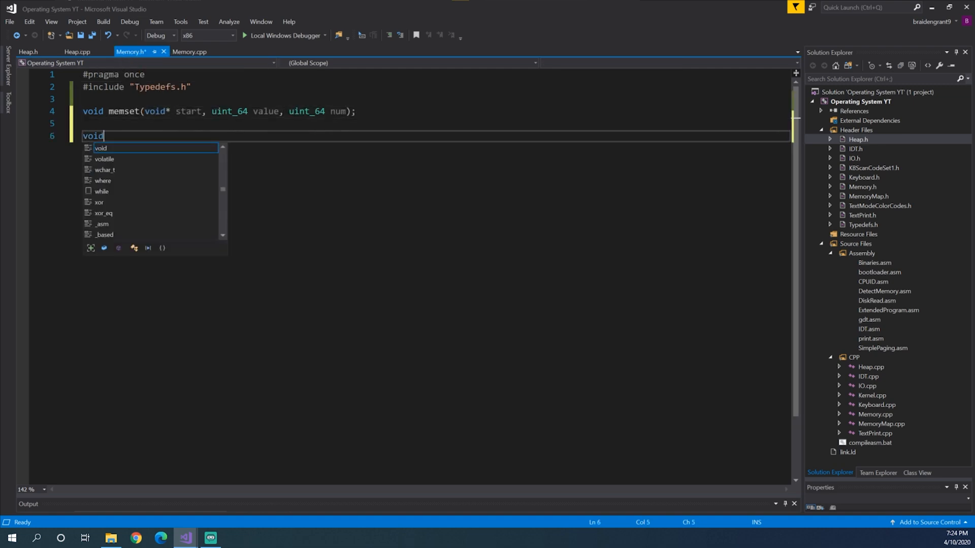
pyautogui.write('memcpu')
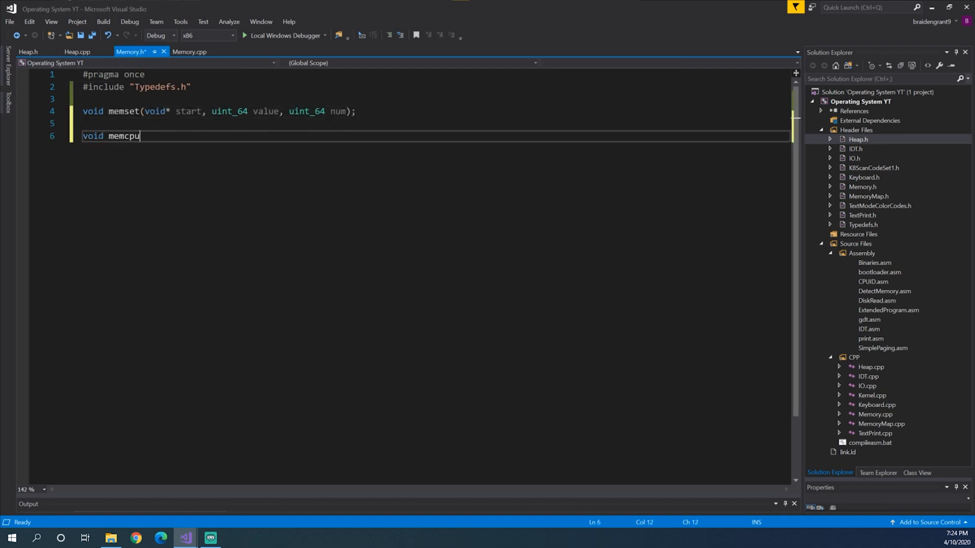
pyautogui.write('y')
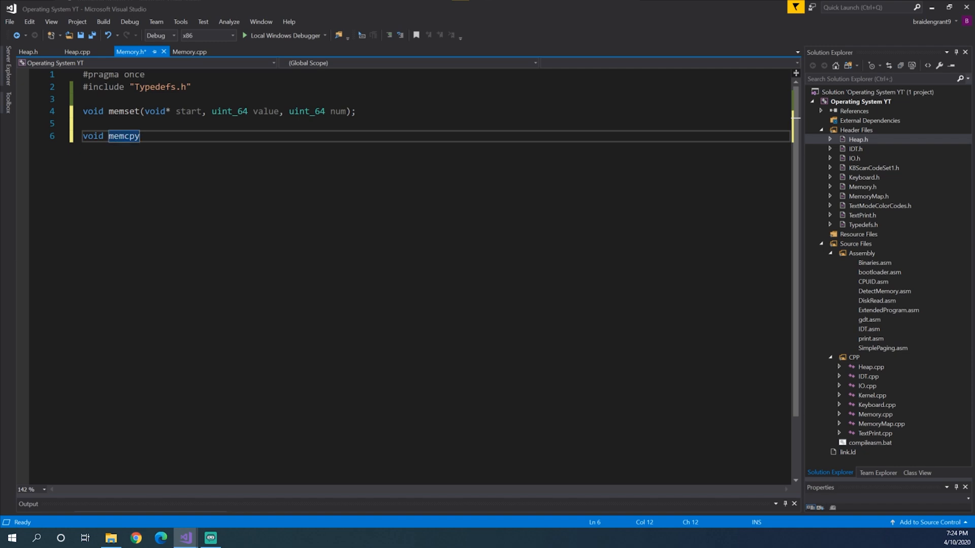
pyautogui.write('(void')
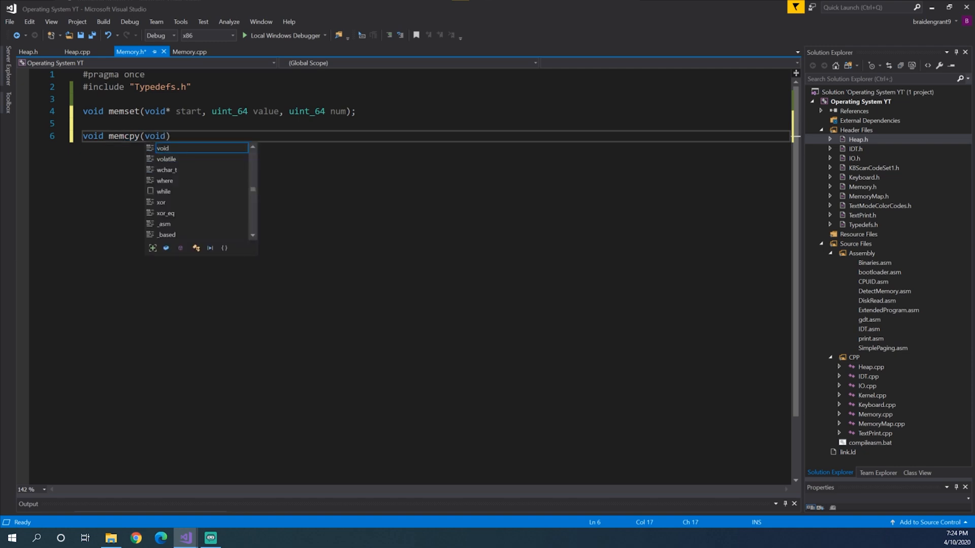
pyautogui.write('* destinatri')
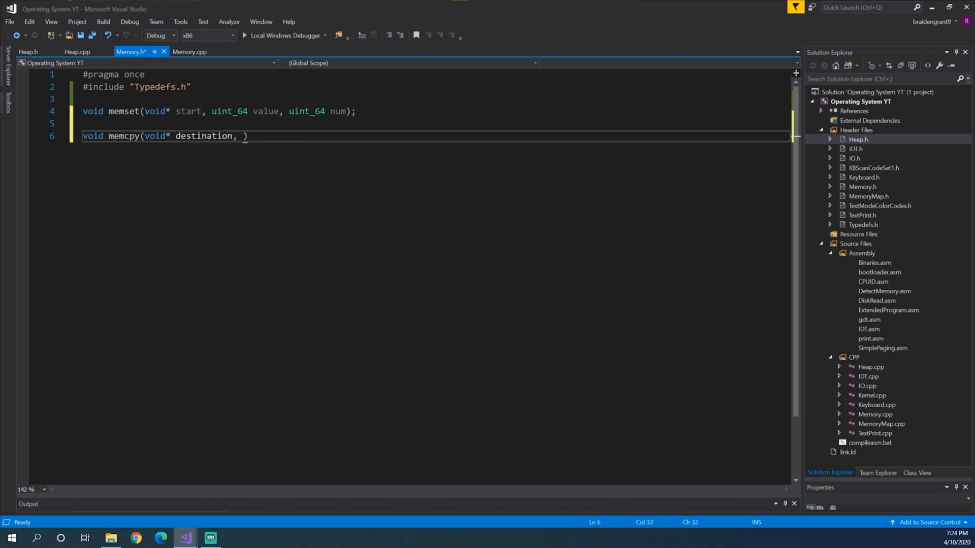
pyautogui.write('void')
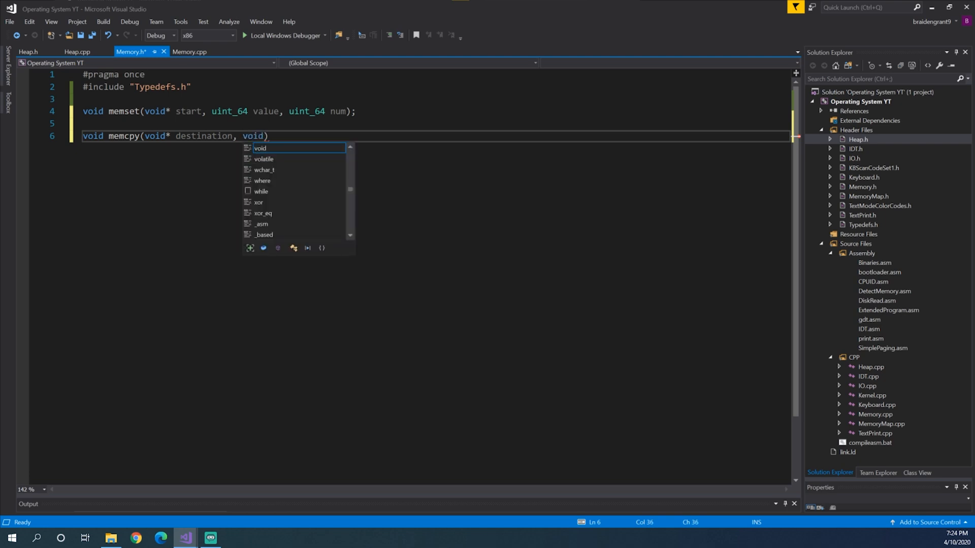
pyautogui.write('* source,')
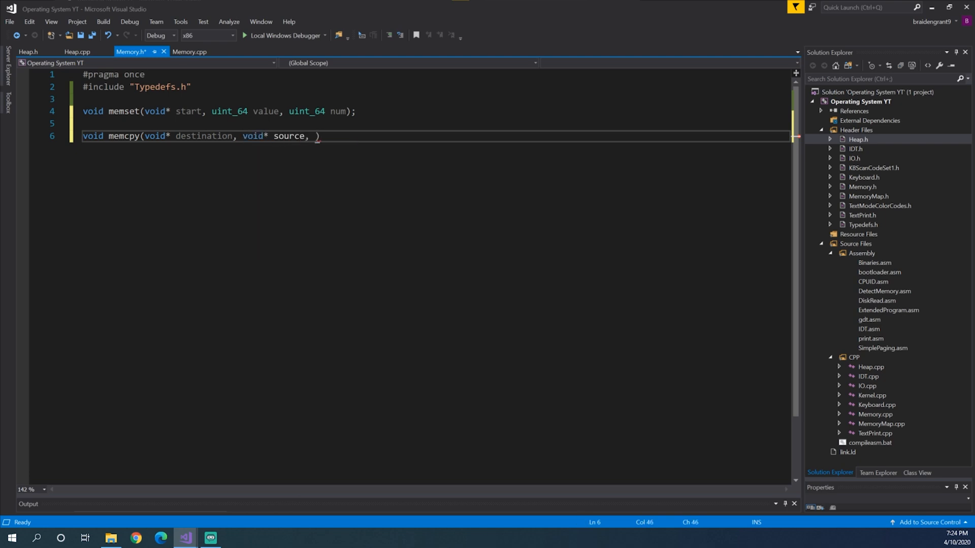
pyautogui.write('u')
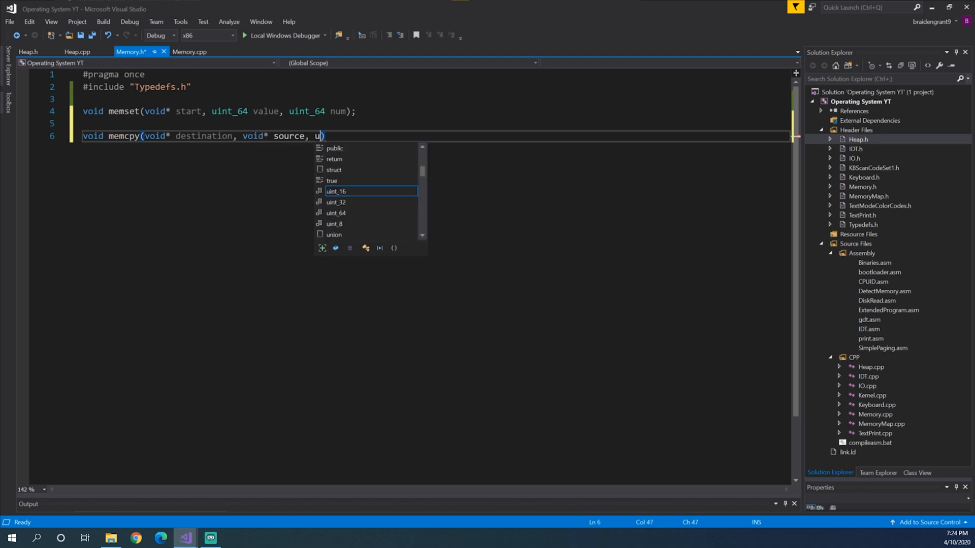
pyautogui.write('int_64 num')
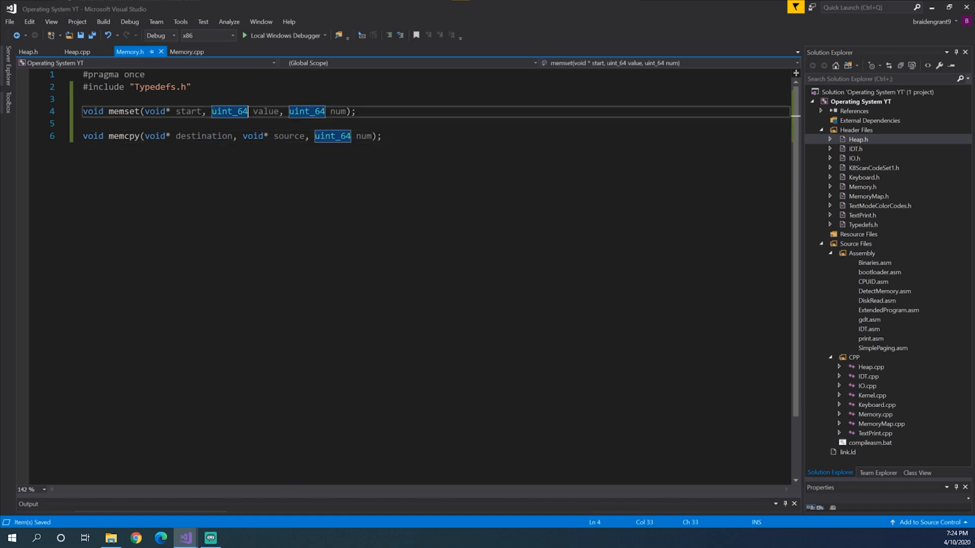
# - Start an empty 'void memcpy(...)' definition in Memory.cpp below memset
pyautogui.click(187, 52)
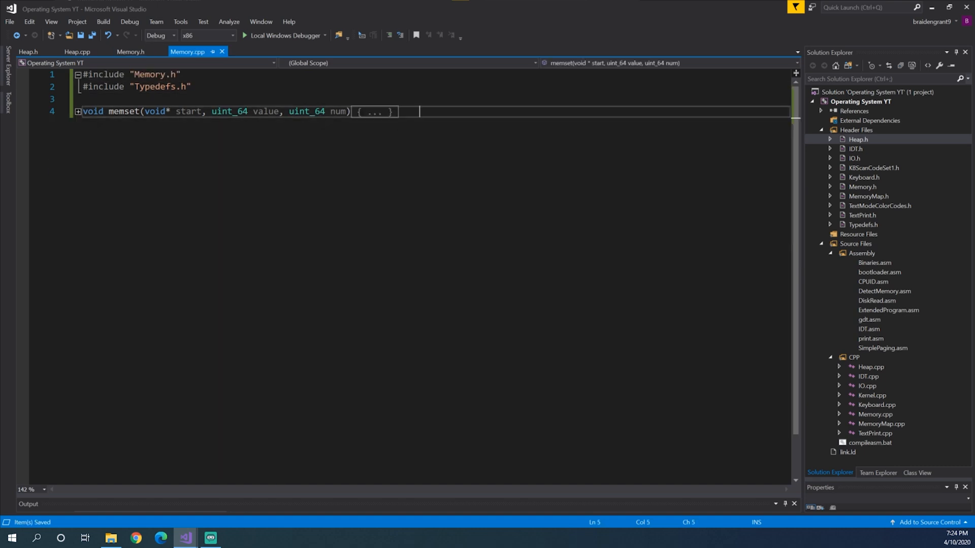
pyautogui.write('void')
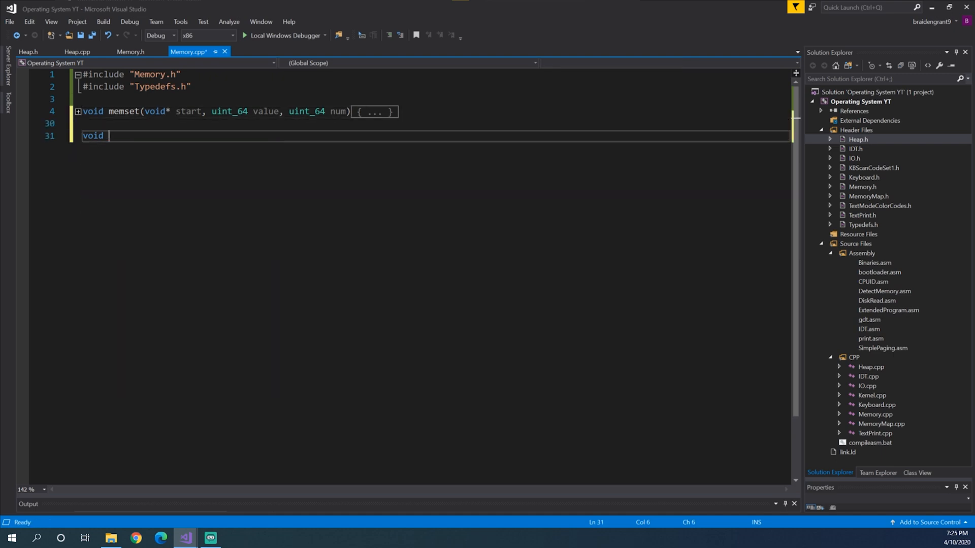
pyautogui.write('memcpy(void* destination, void* source, uint_64 num);')
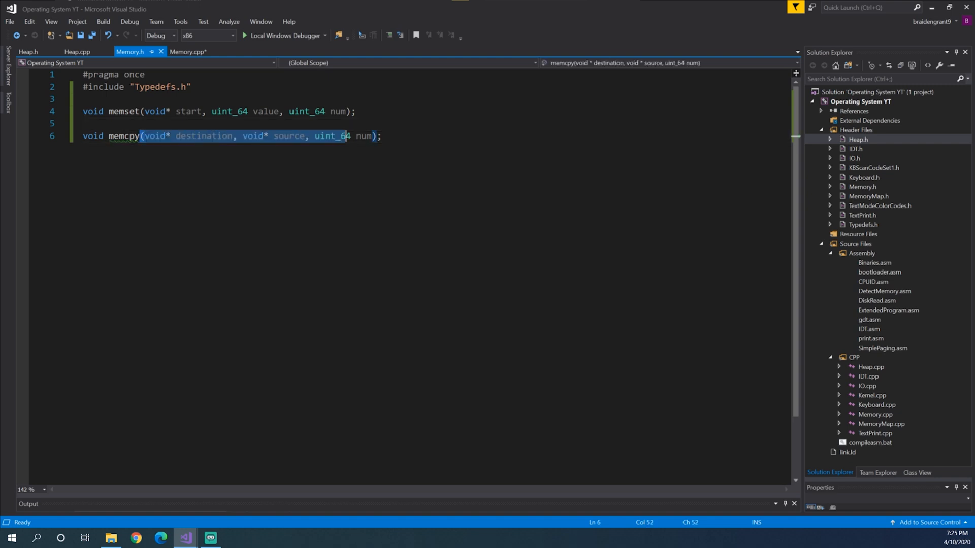
pyautogui.click(188, 51)
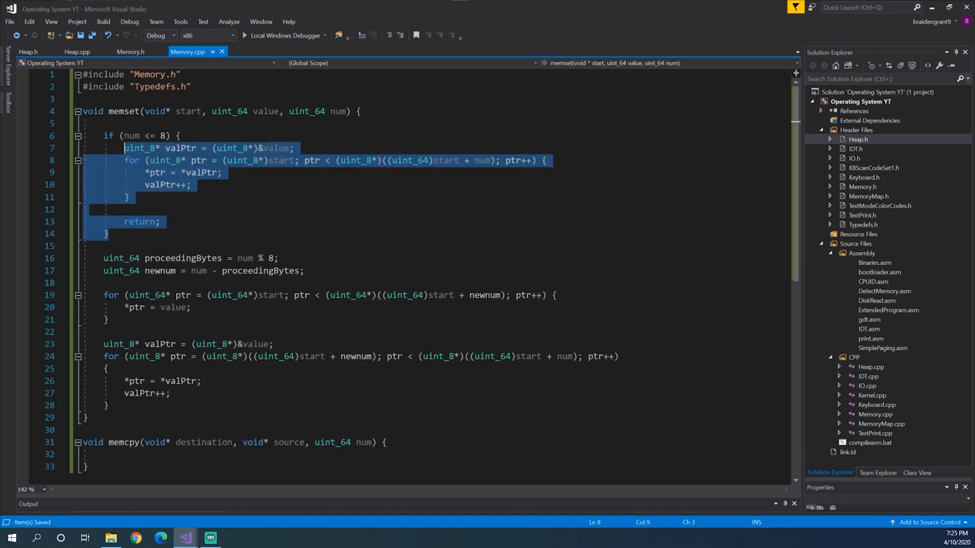
# - Adapt the pasted small-count branch to use source and destination instead of value and start
pyautogui.scroll(-3)
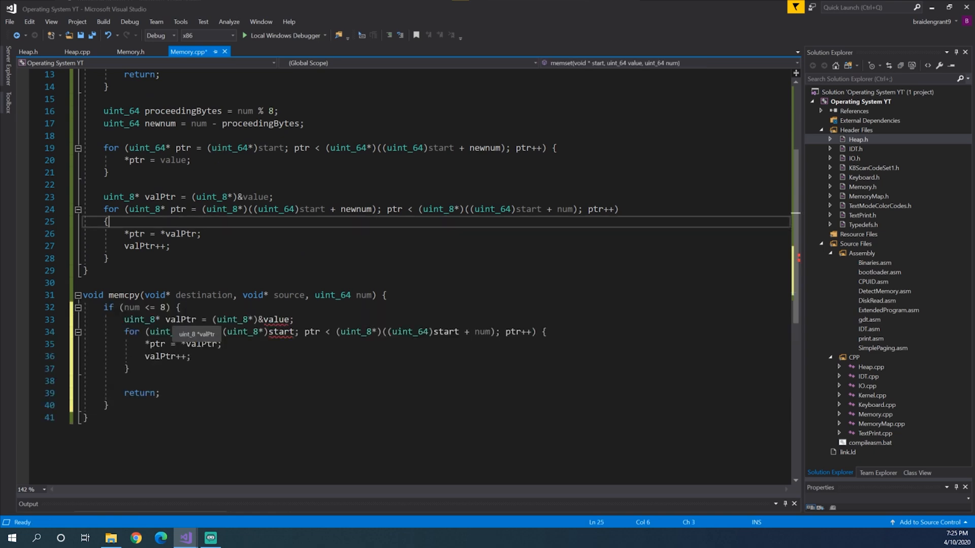
pyautogui.write('source')
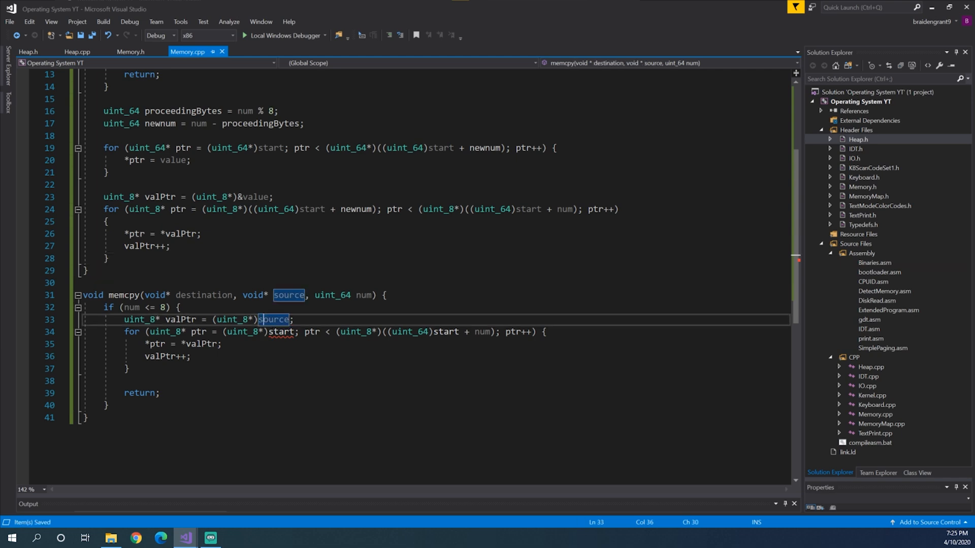
pyautogui.click(222, 345)
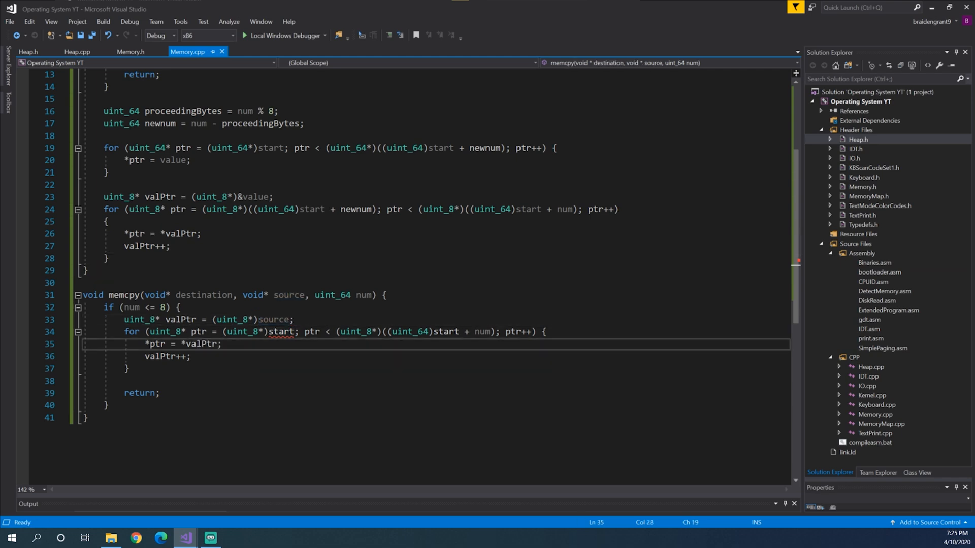
pyautogui.doubleClick(281, 331)
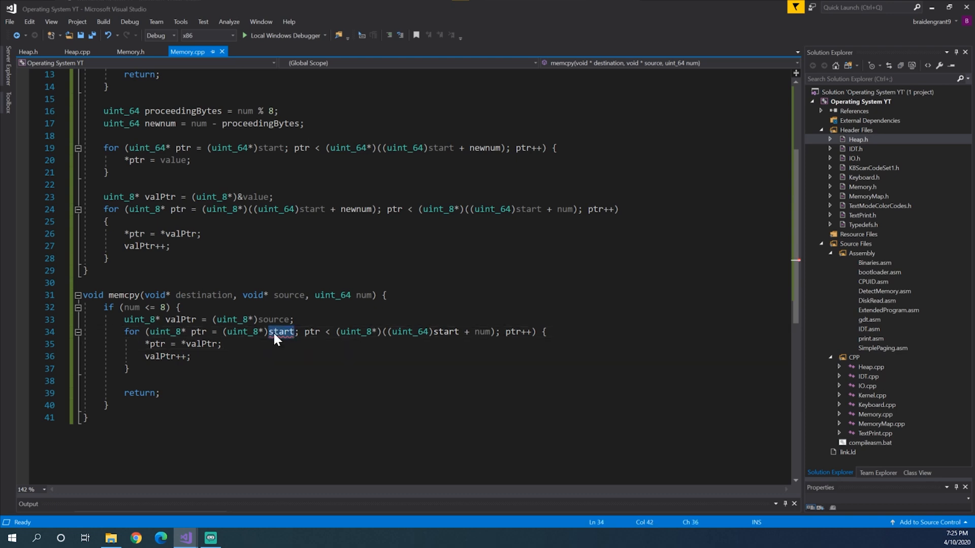
pyautogui.write('destination')
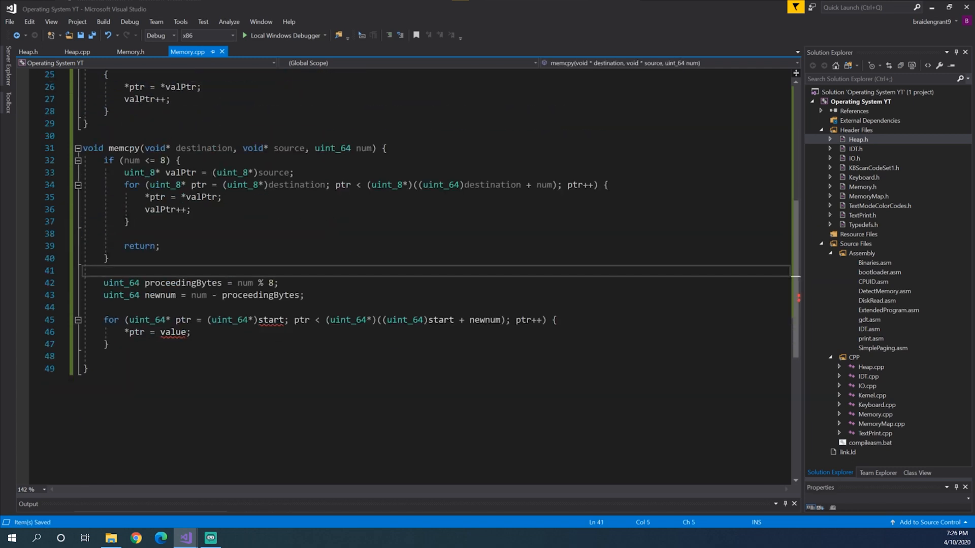
# - Add 'uint_64* srcptr = (uint_64*)source;' and loop destptr over the destination range
pyautogui.write('uibt')
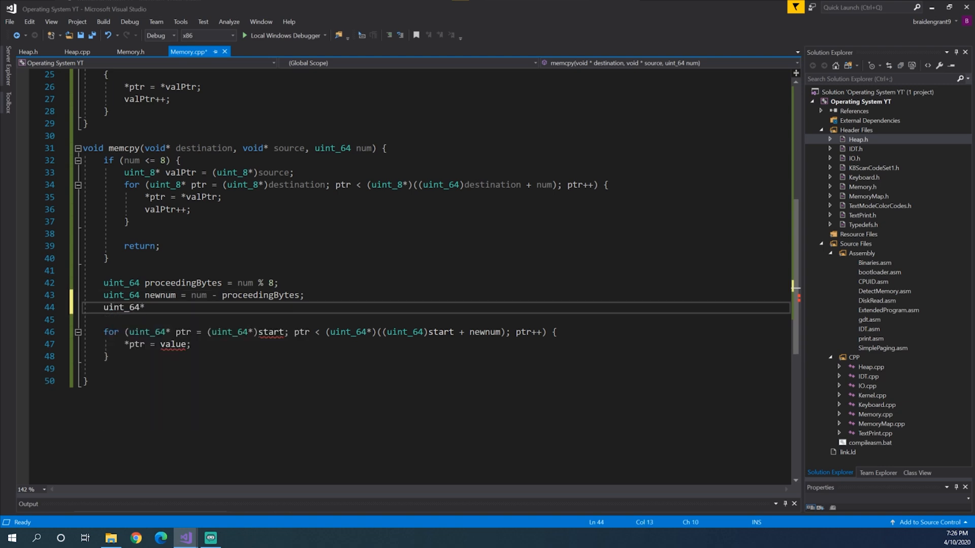
pyautogui.write('srcptr =')
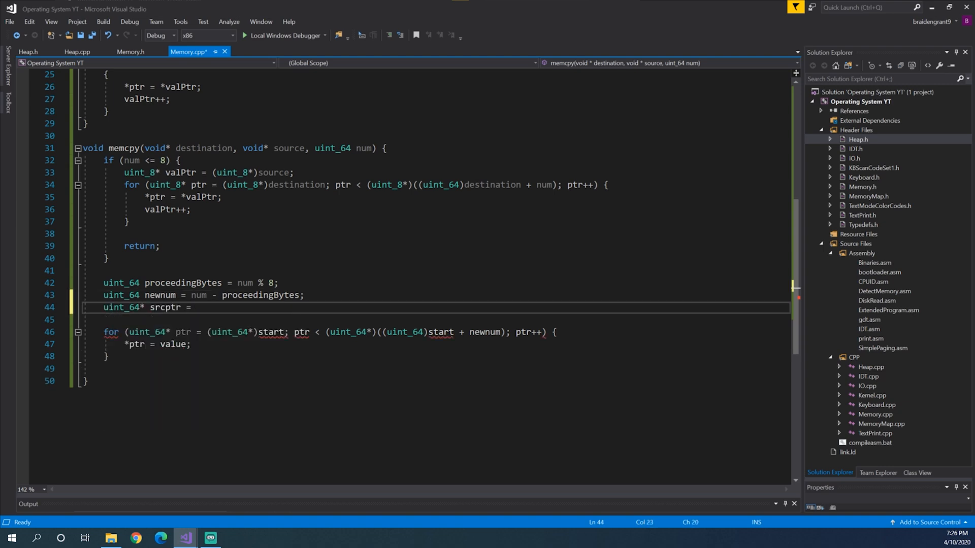
pyautogui.write('(uint)')
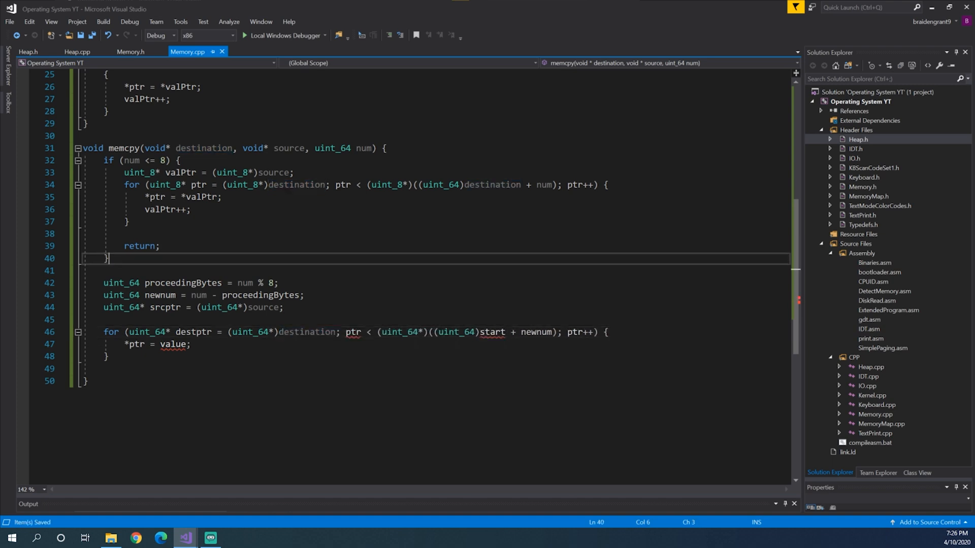
pyautogui.write('destpt')
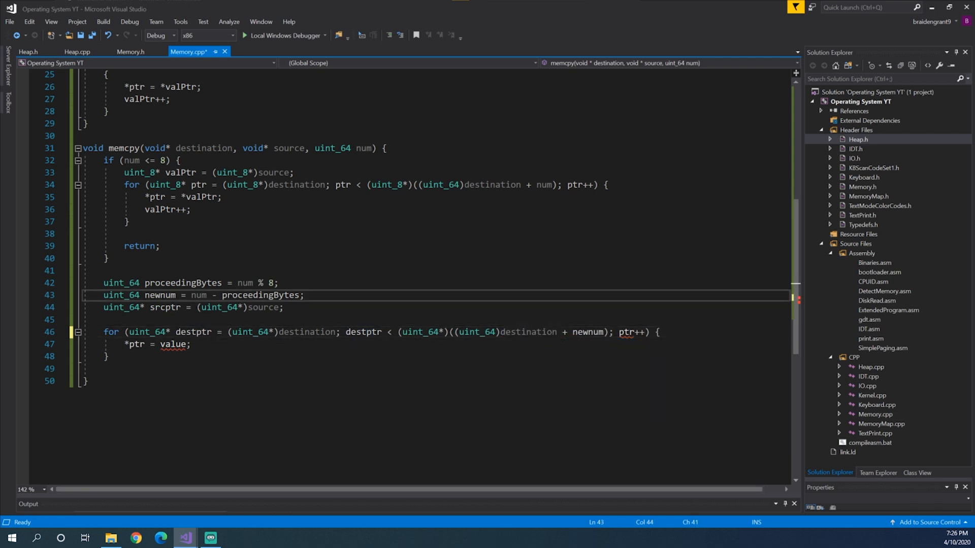
# - Assign *destptr = *srcptr in the 8-byte loop and increment srcptr, then save
pyautogui.press('ctrl+s')
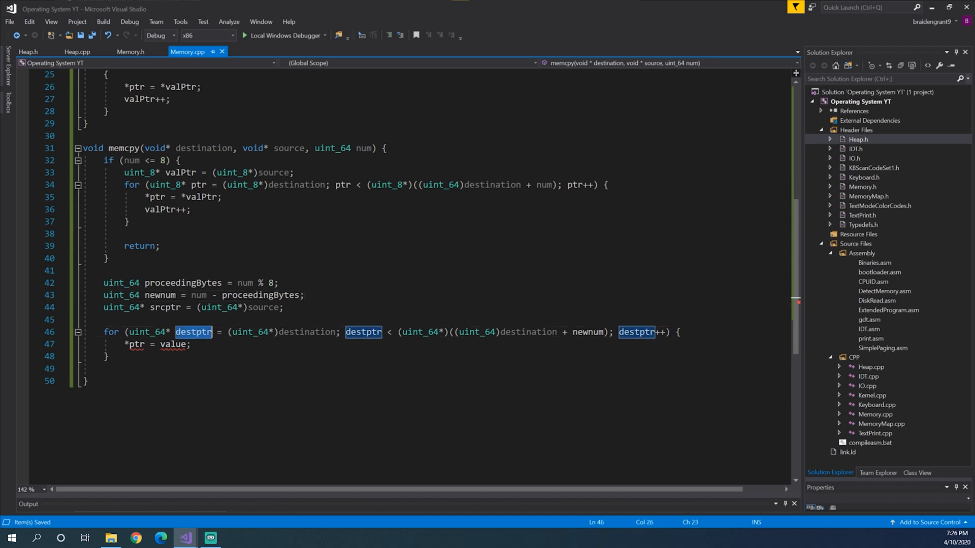
pyautogui.write('src')
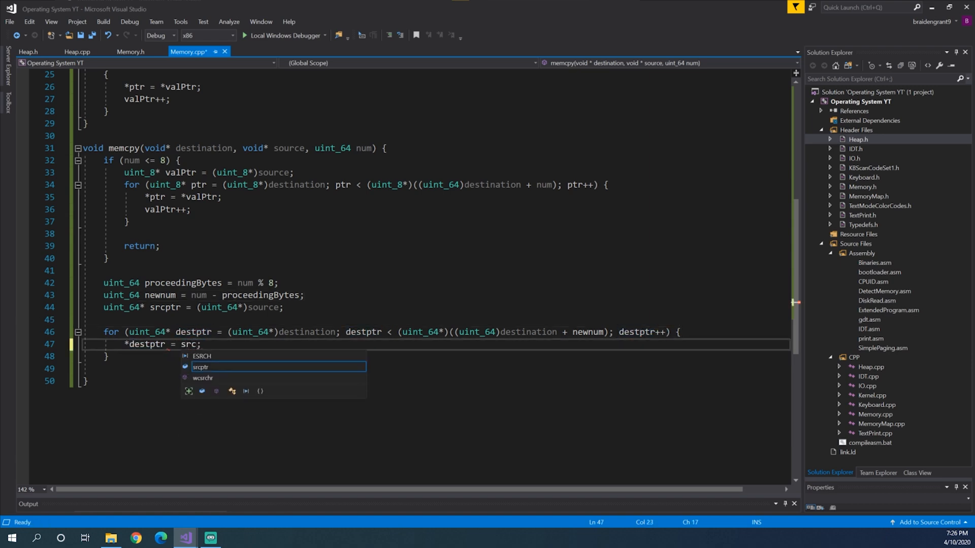
pyautogui.press('Tab')
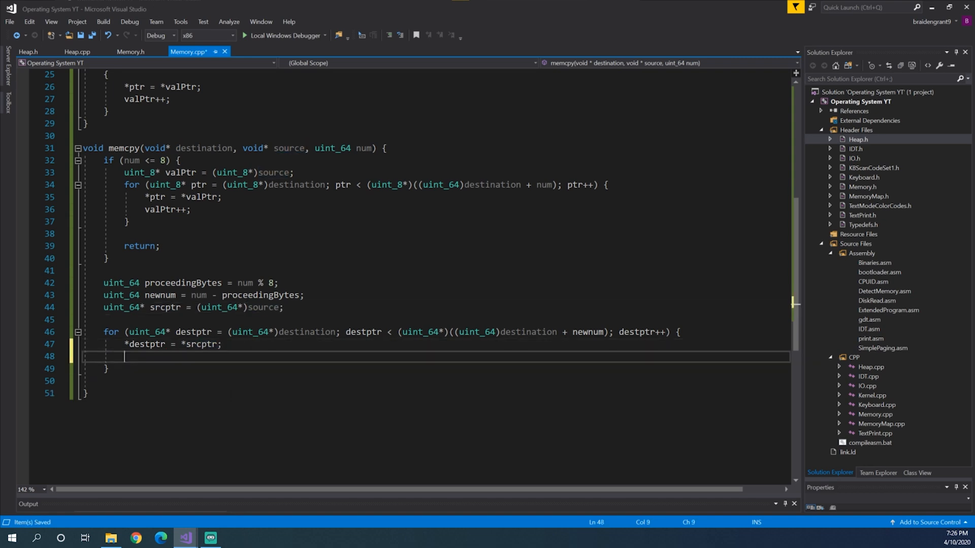
pyautogui.write('srcptr++;')
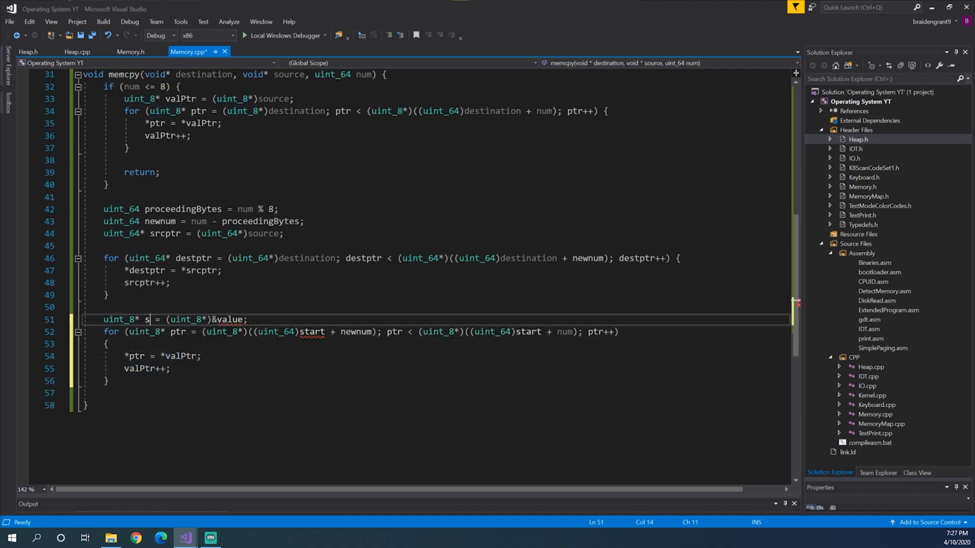
# - Declare srcptr8 as (uint_8*)(source + newnum) and destptr8 for the trailing loop
pyautogui.write('rcPtr8')
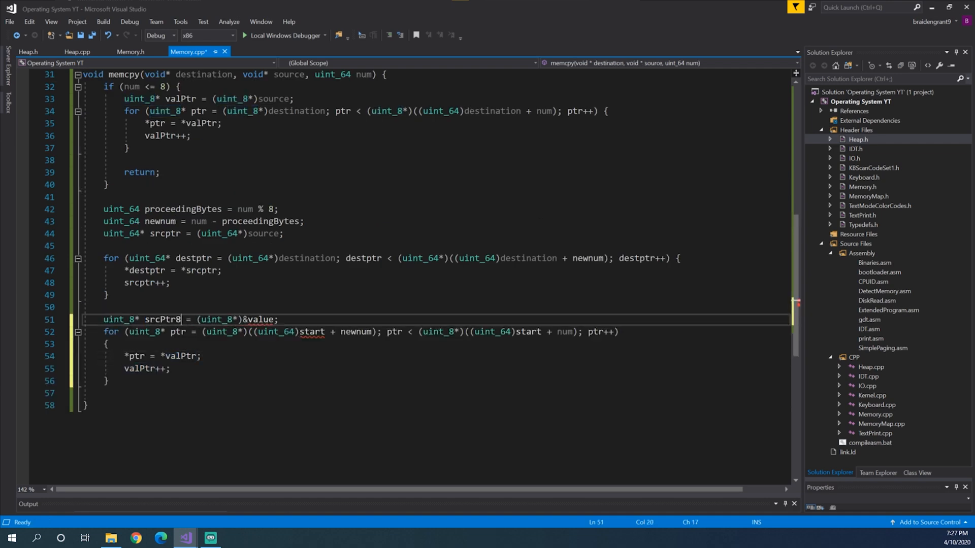
pyautogui.press('Backspace')
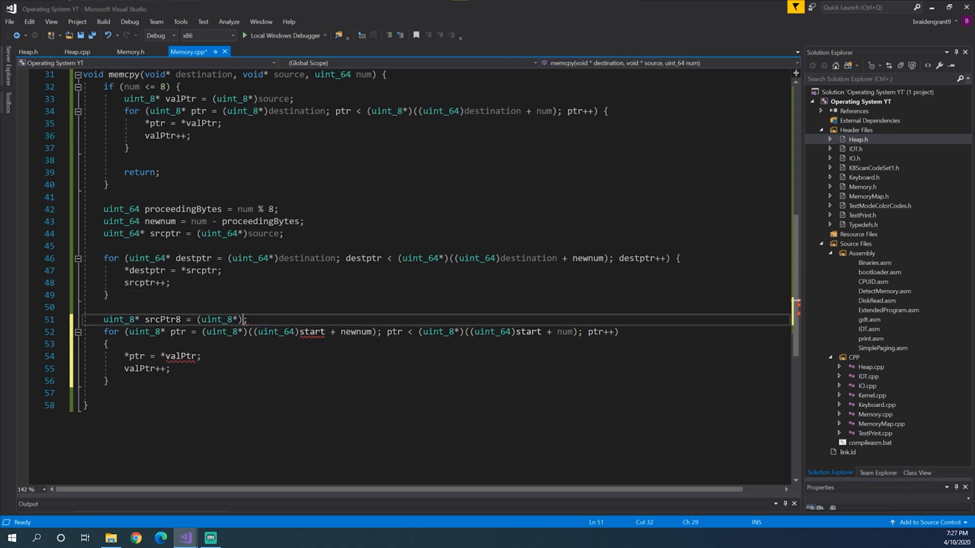
pyautogui.write('((')
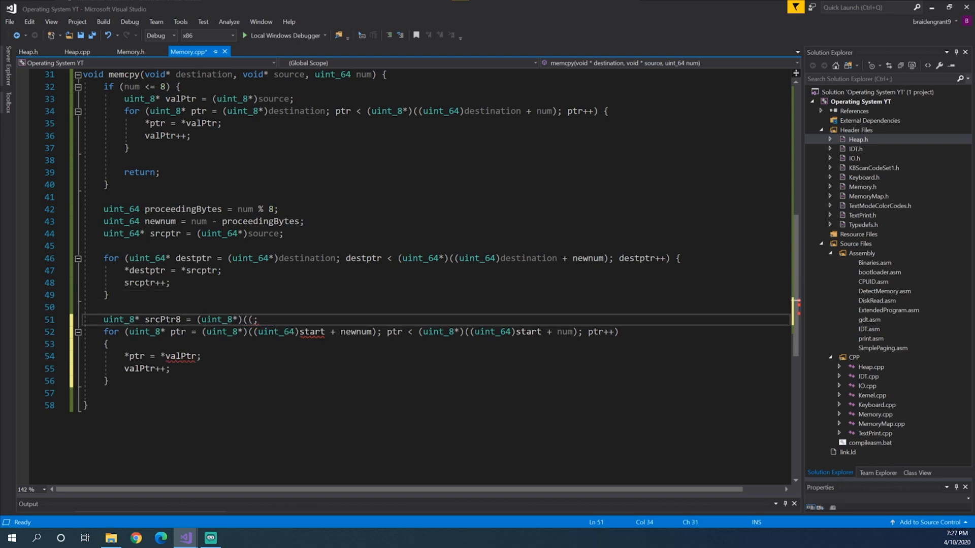
pyautogui.write('uint_64')
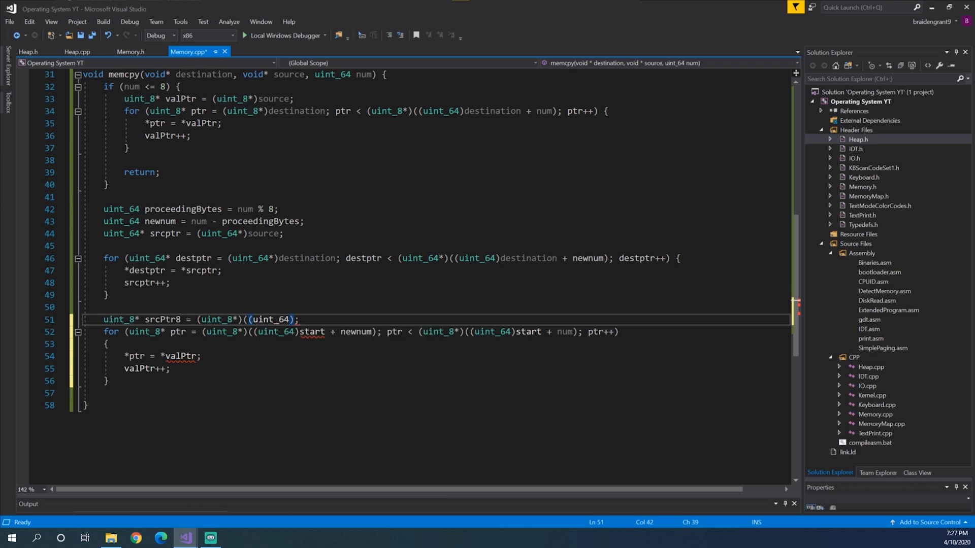
pyautogui.write('source + n')
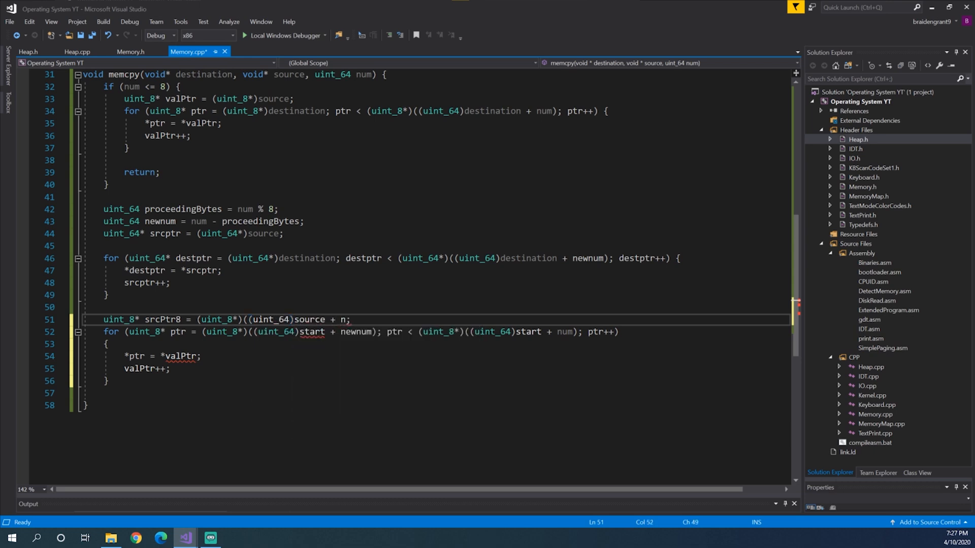
pyautogui.write('ewnum')
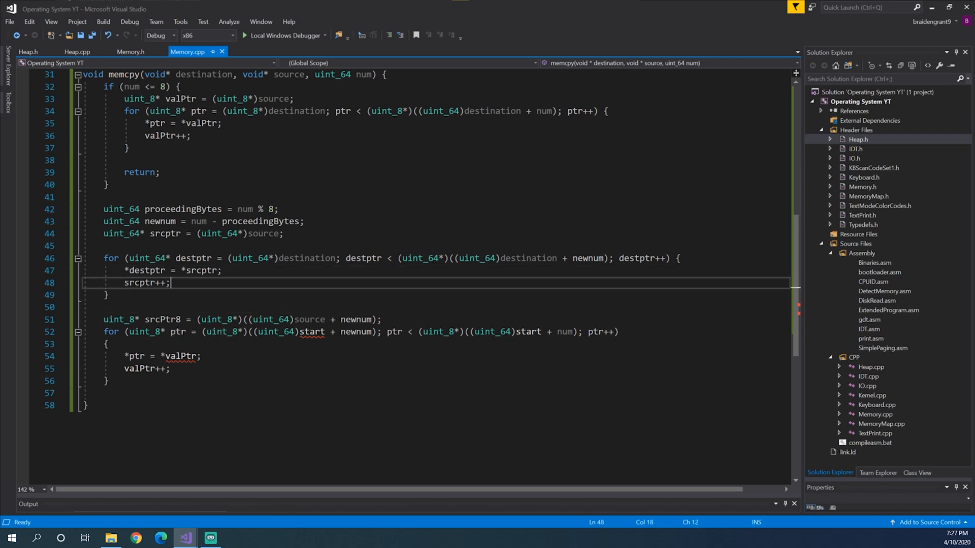
pyautogui.moveTo(190, 356)
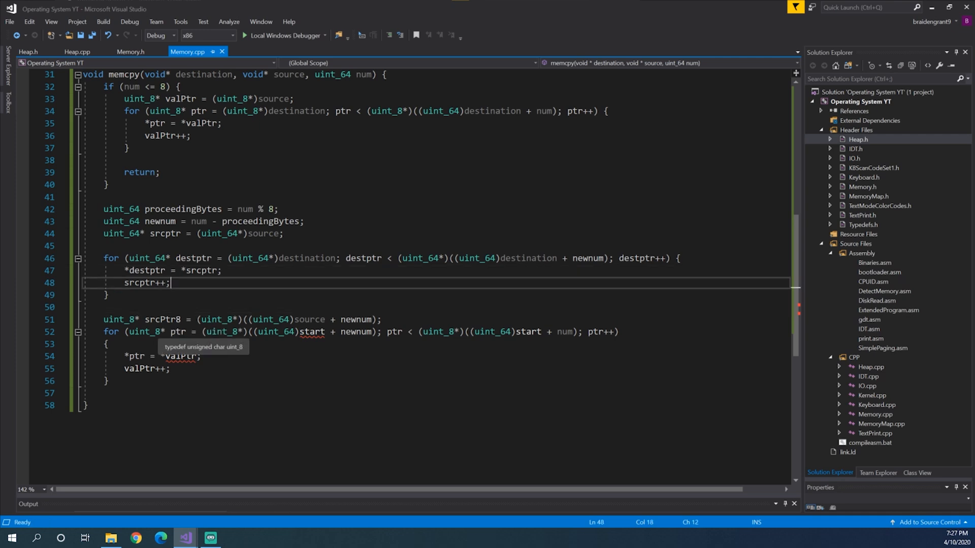
pyautogui.write('destptr8')
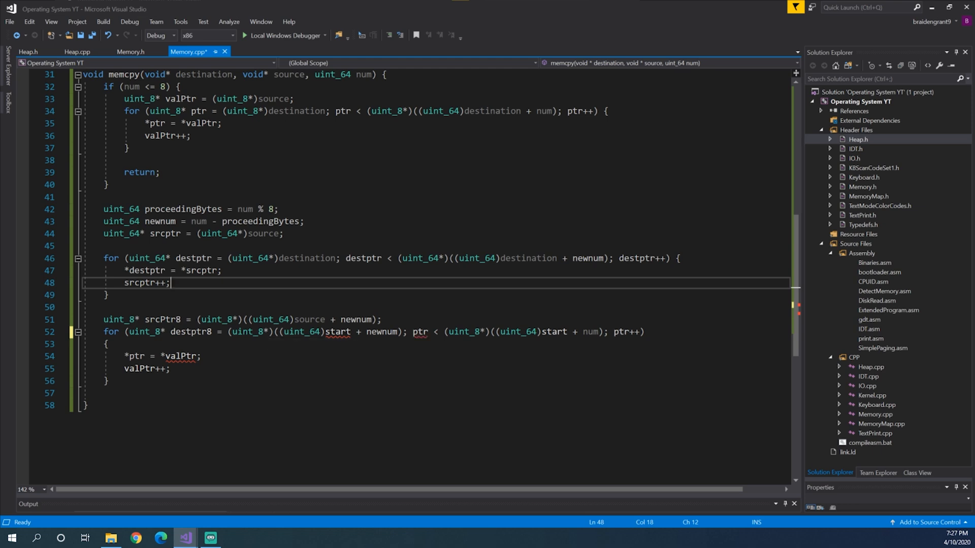
# - Offset destptr8 from destination + newnum, copy '*destptr8 = *srcptr8;' in the loop, and save
pyautogui.write('des')
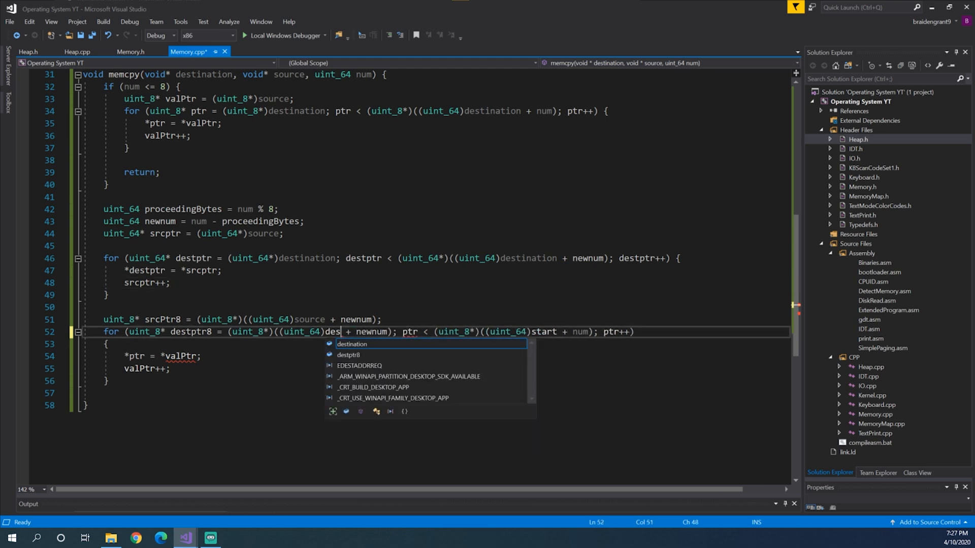
pyautogui.press('Tab')
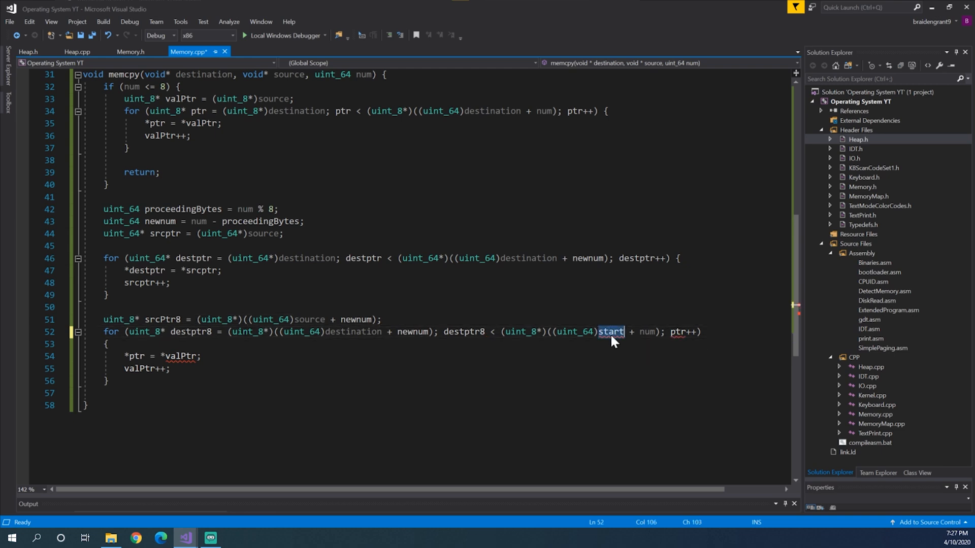
pyautogui.write('destination')
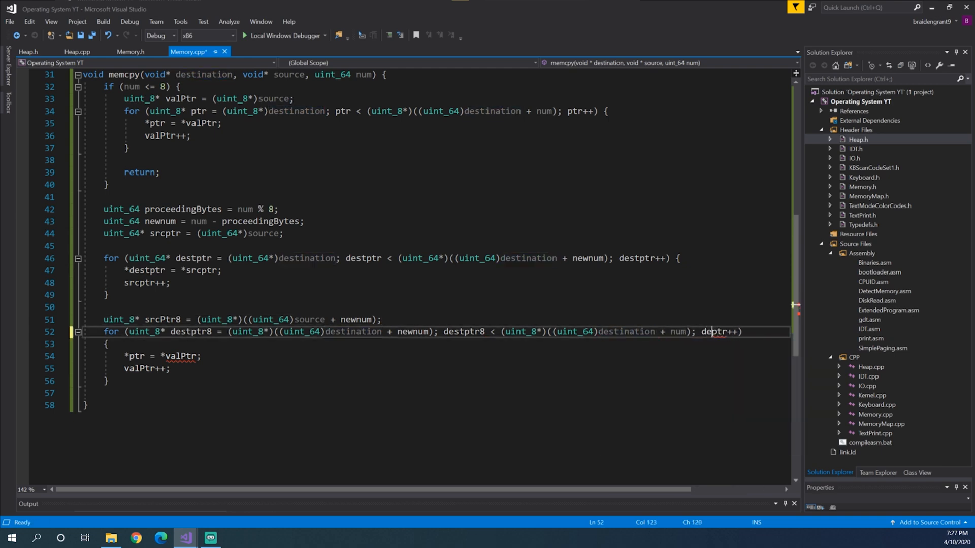
pyautogui.write('stptr8')
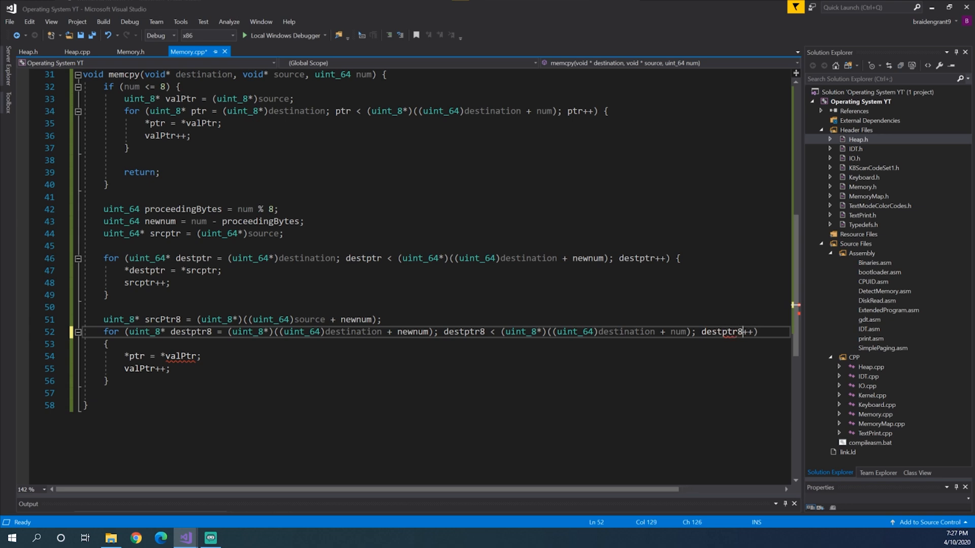
pyautogui.press('ctrl+s')
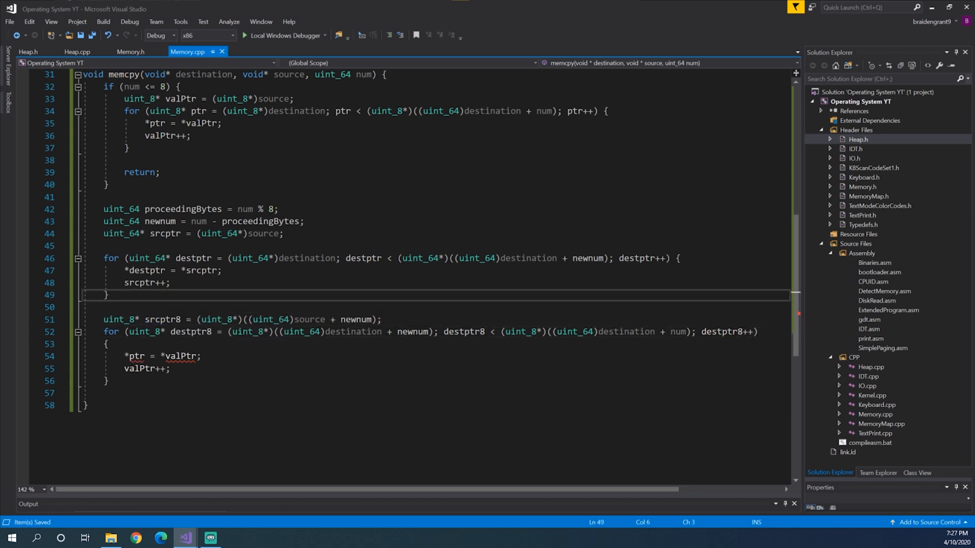
pyautogui.click(108, 344)
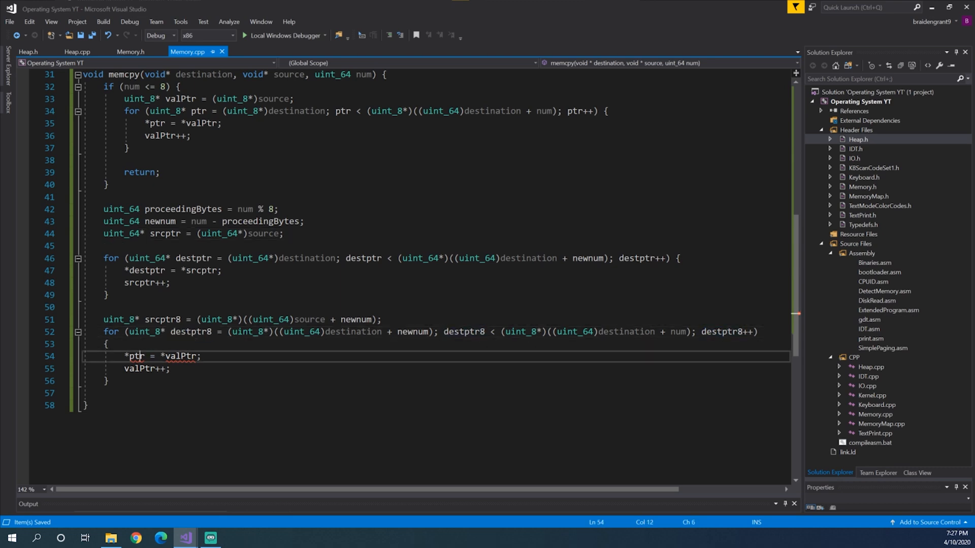
pyautogui.write('*destptr8 = *srcptr8;')
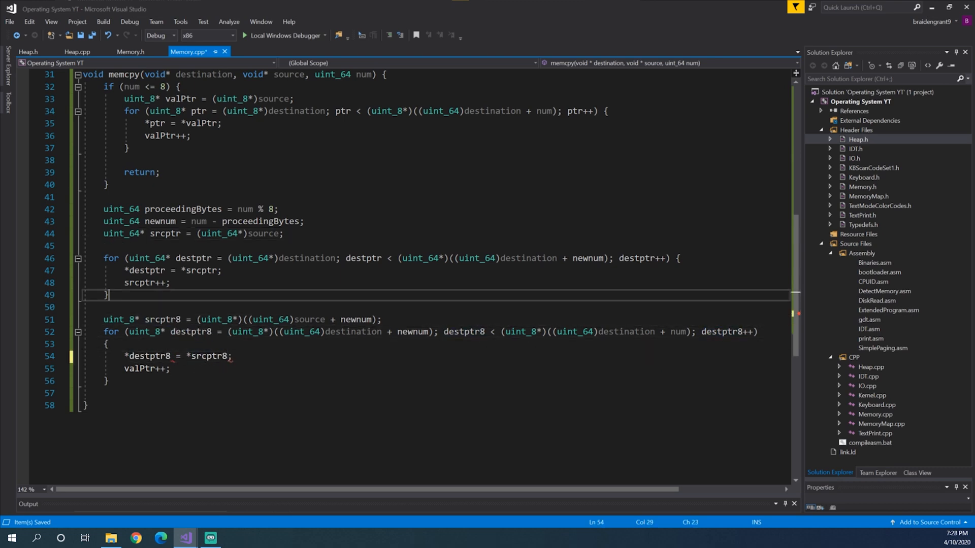
pyautogui.click(163, 319)
pyautogui.write('srcptr8')
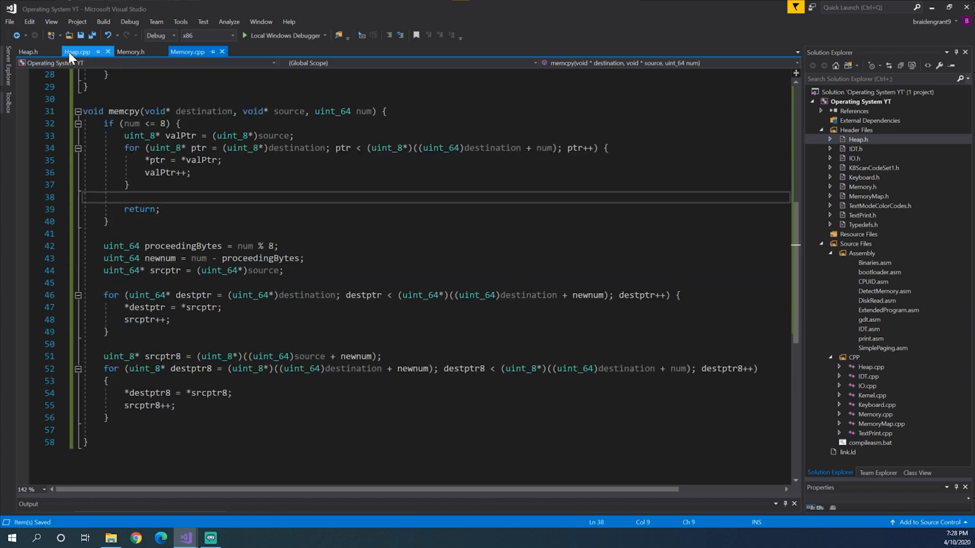
# - Declare 'void* realloc(void* address, uint_64 newSize);' below calloc in Heap.h
pyautogui.click(29, 51)
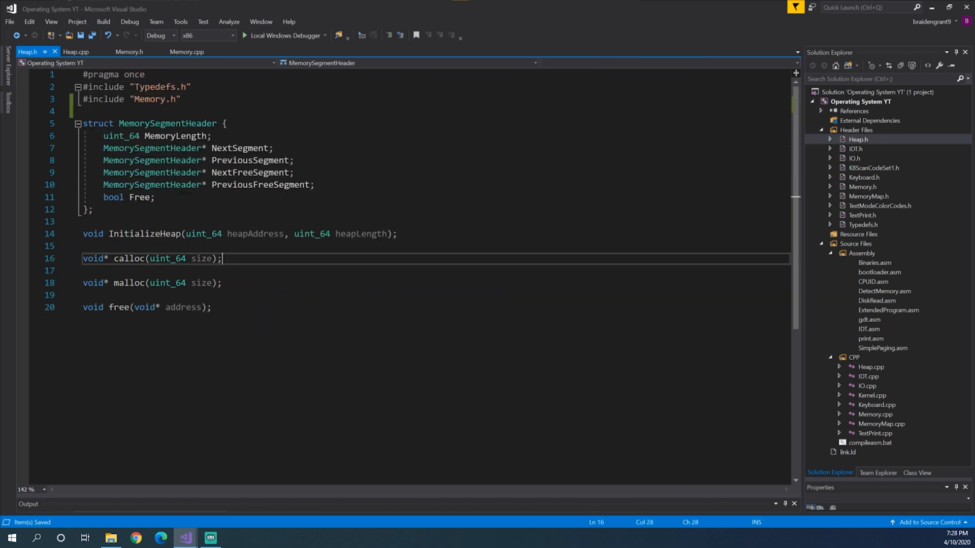
pyautogui.write('void*')
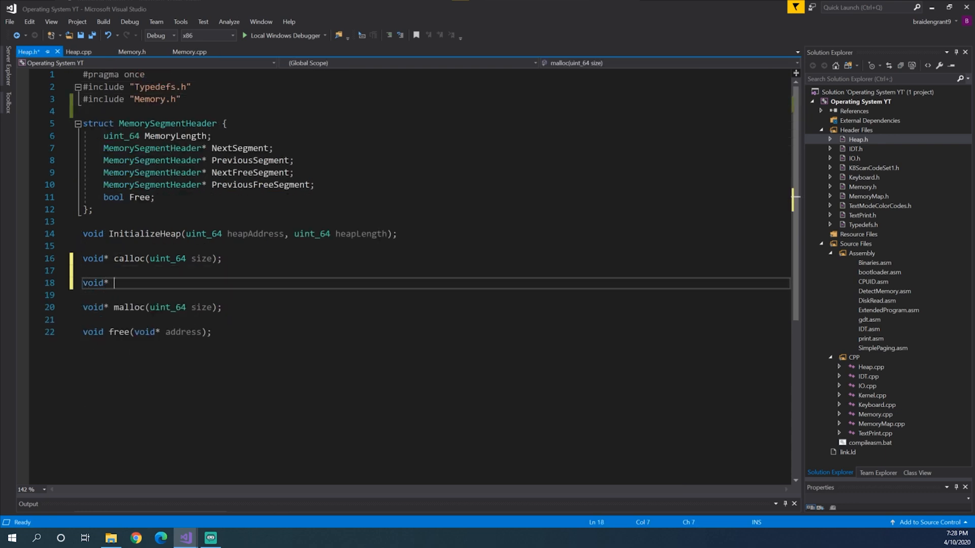
pyautogui.write('realloc')
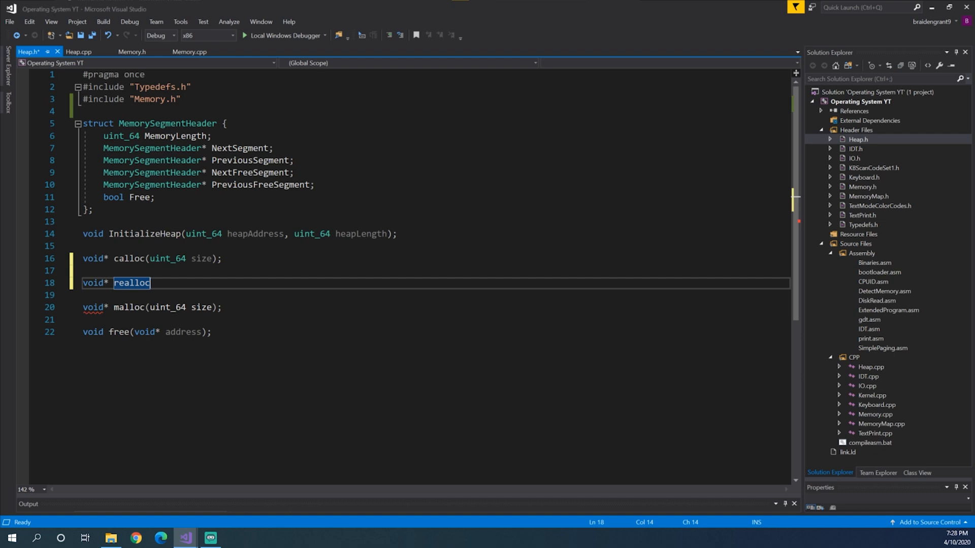
pyautogui.write('()')
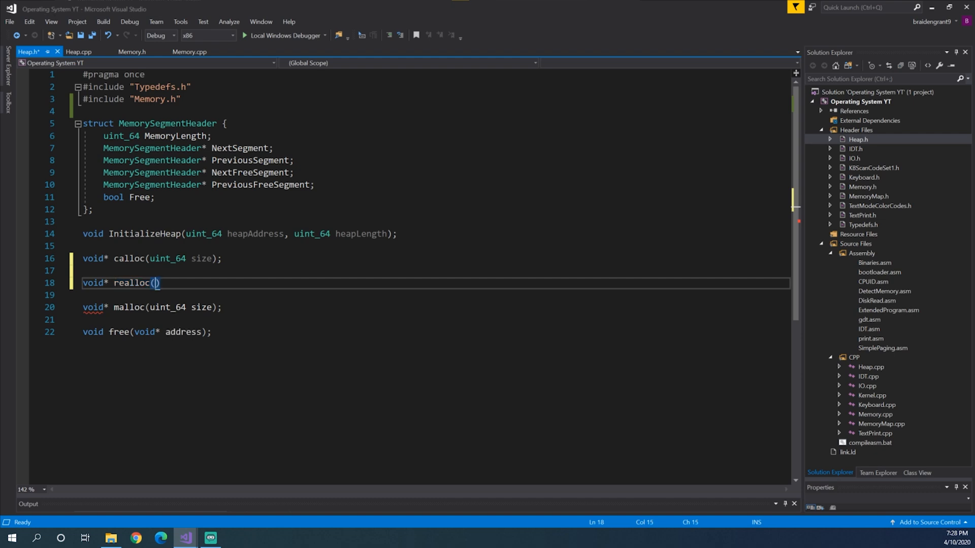
pyautogui.write('void*')
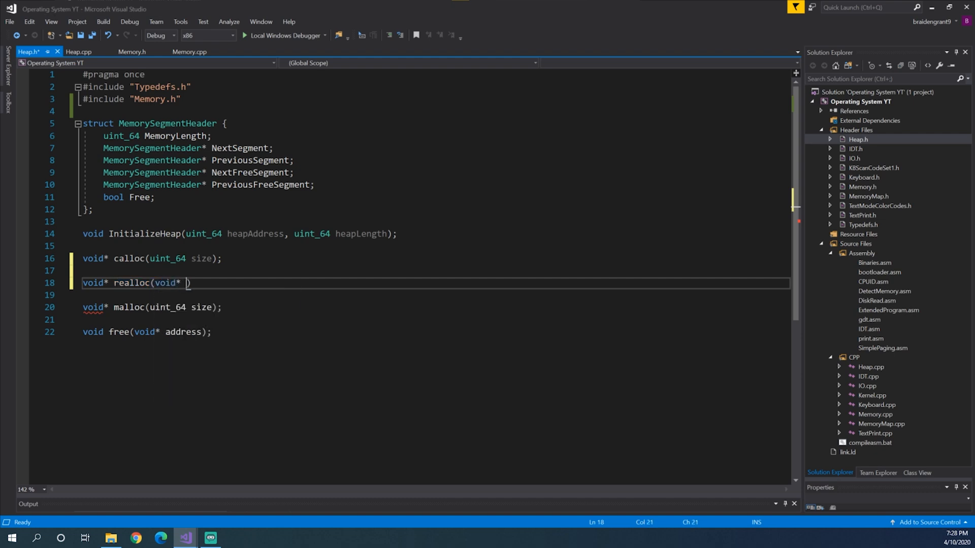
pyautogui.write('address,')
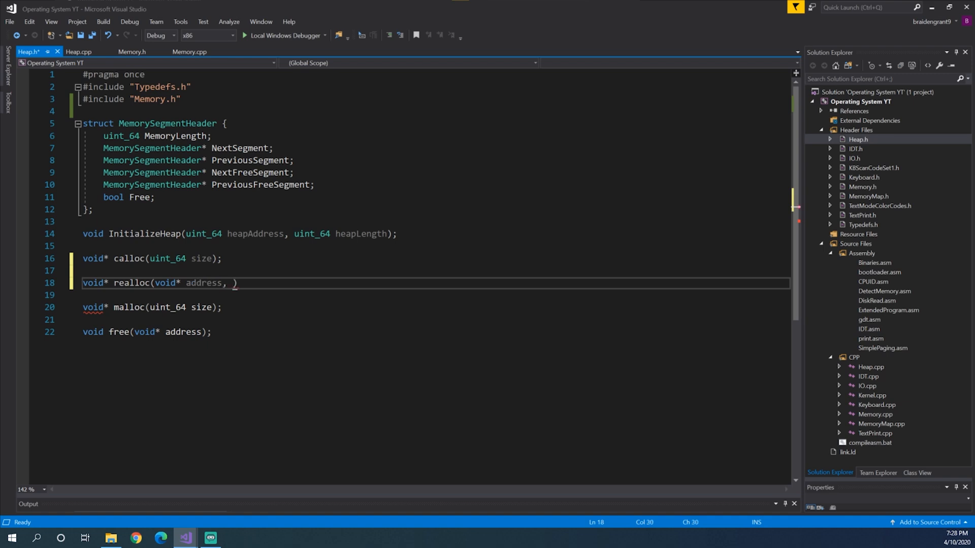
pyautogui.write('uint')
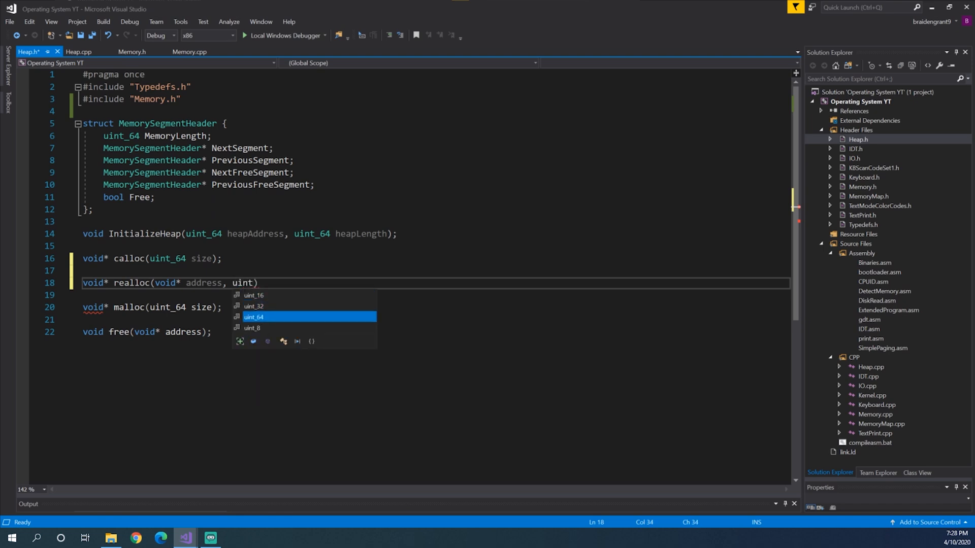
pyautogui.write('newSize')
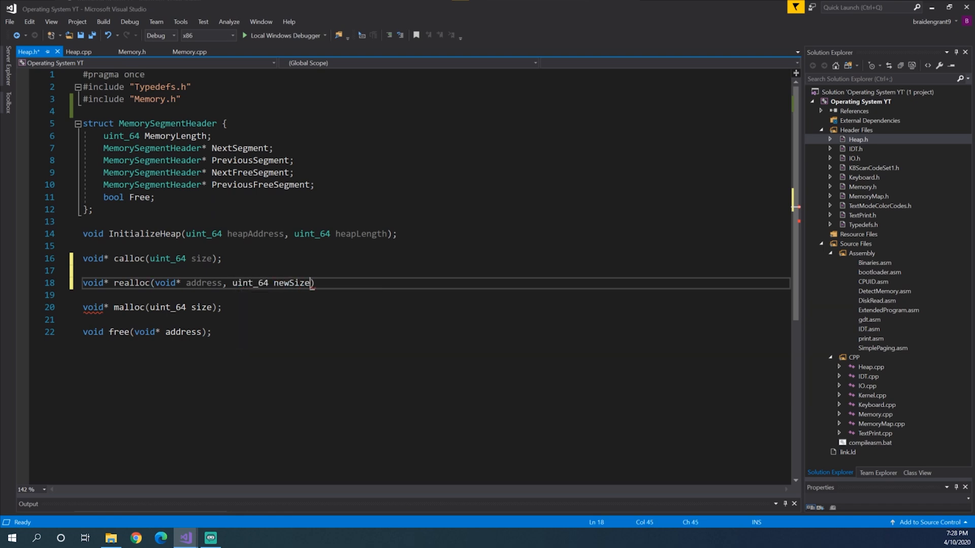
pyautogui.write(';')
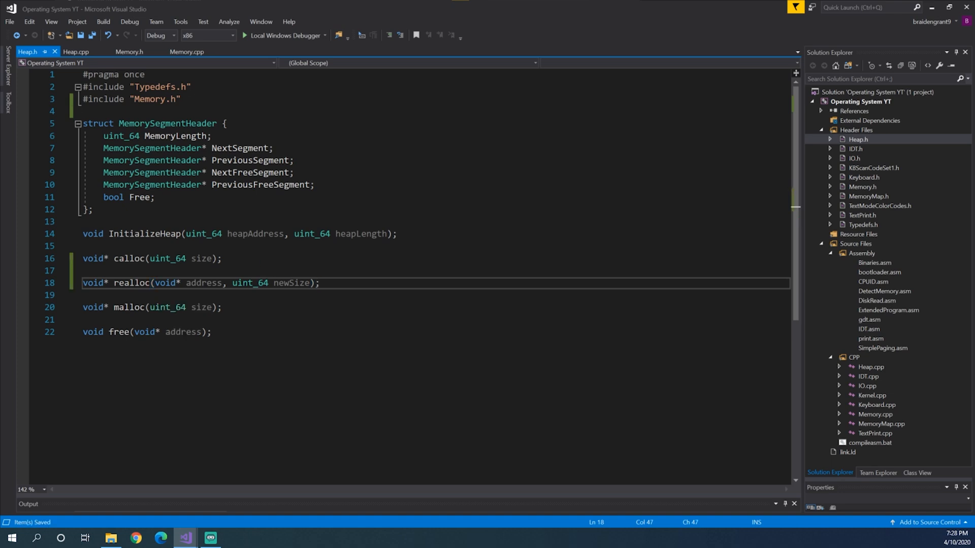
# - Review the calloc declaration's heapAddress parameter, then move to Heap.cpp
pyautogui.click(248, 270)
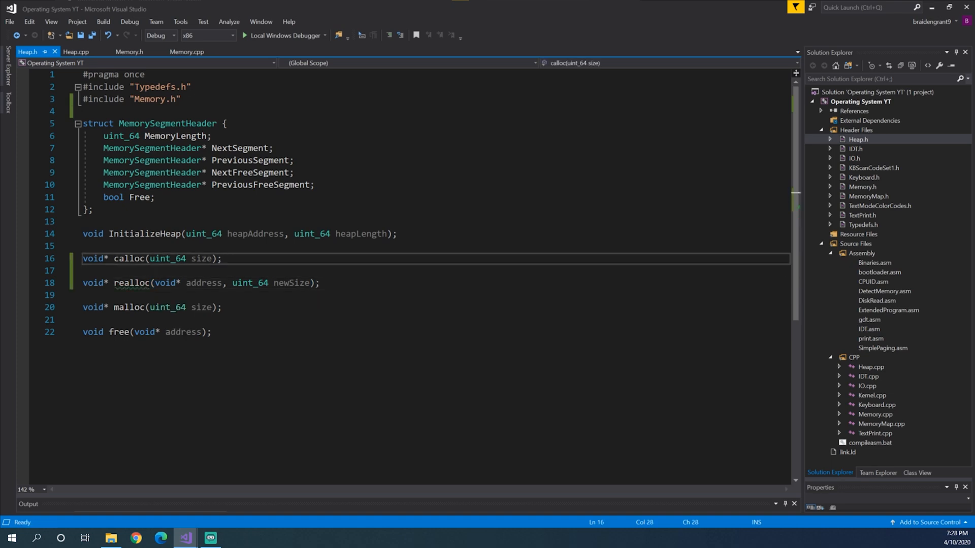
pyautogui.doubleClick(256, 233)
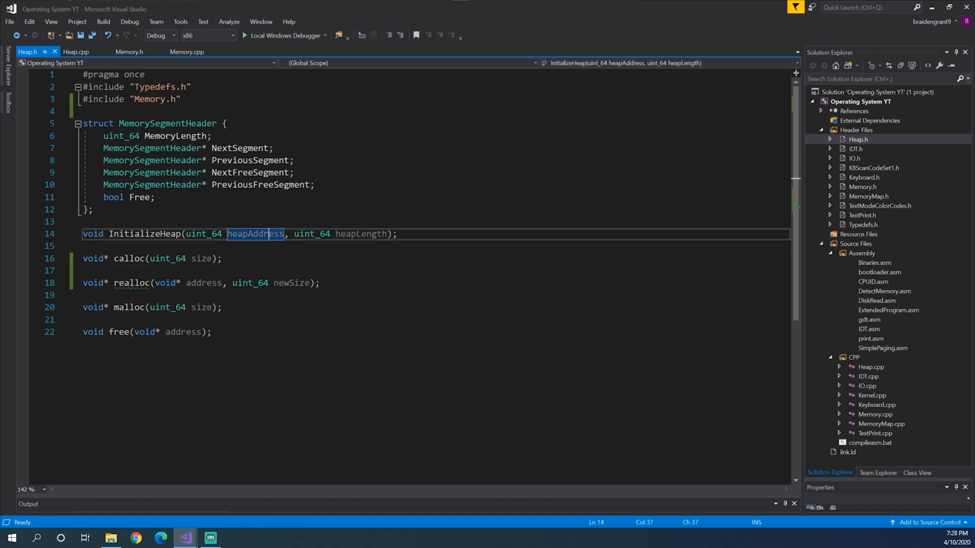
pyautogui.click(76, 51)
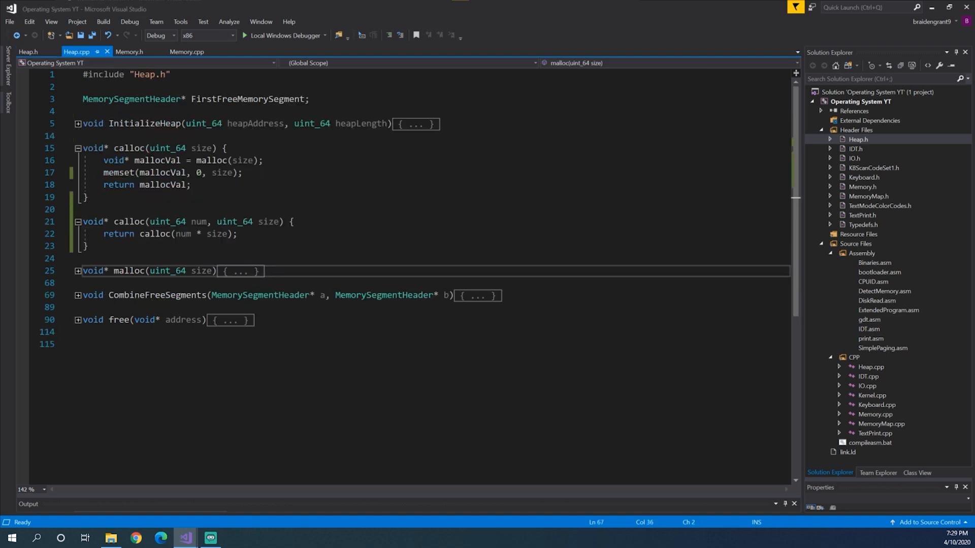
# - Start the realloc(void* address, uint_64 newSize) definition body in Heap.cpp
pyautogui.write('void* rea')
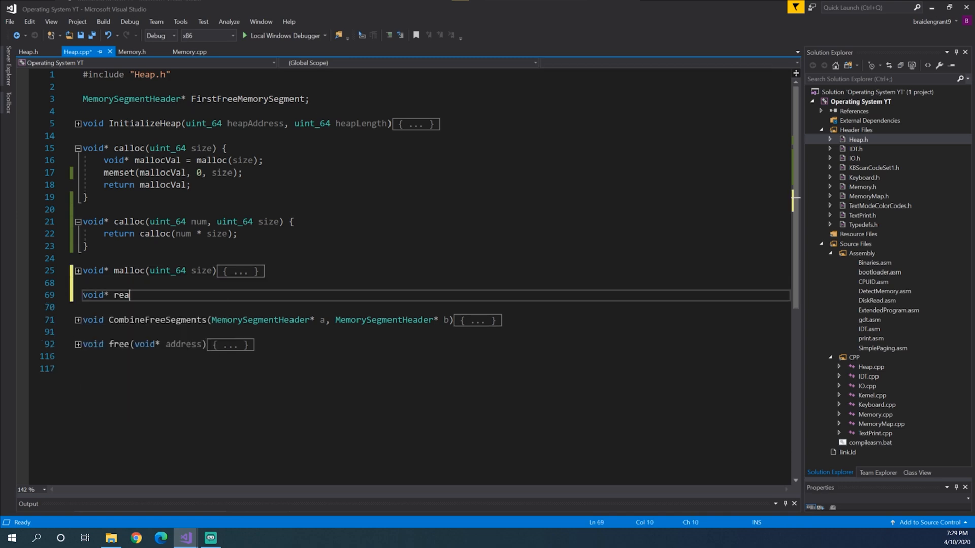
pyautogui.click(27, 52)
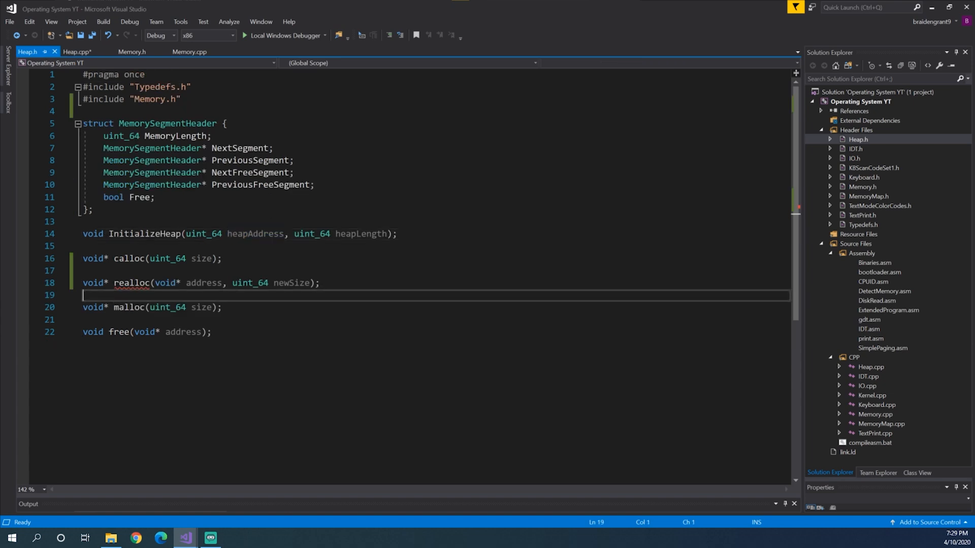
pyautogui.click(78, 52)
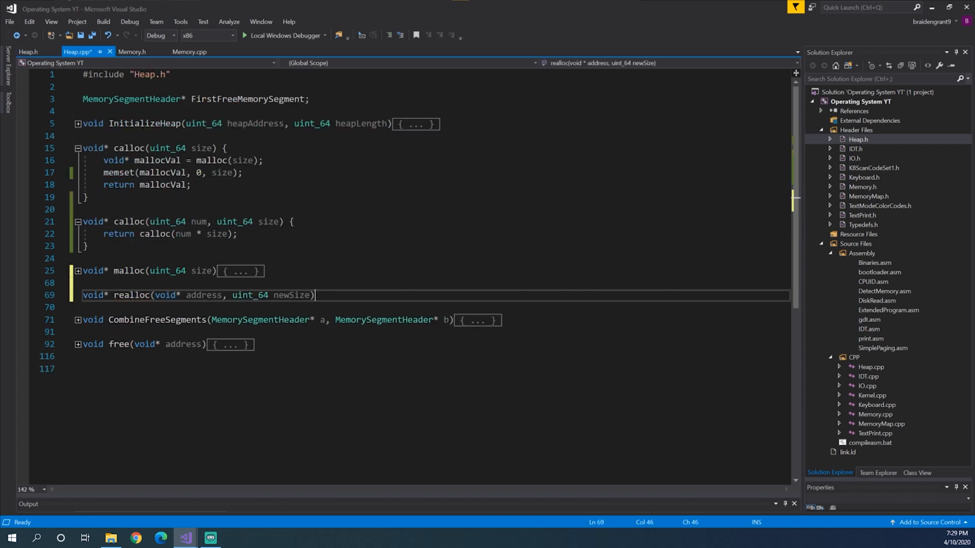
pyautogui.write('{')
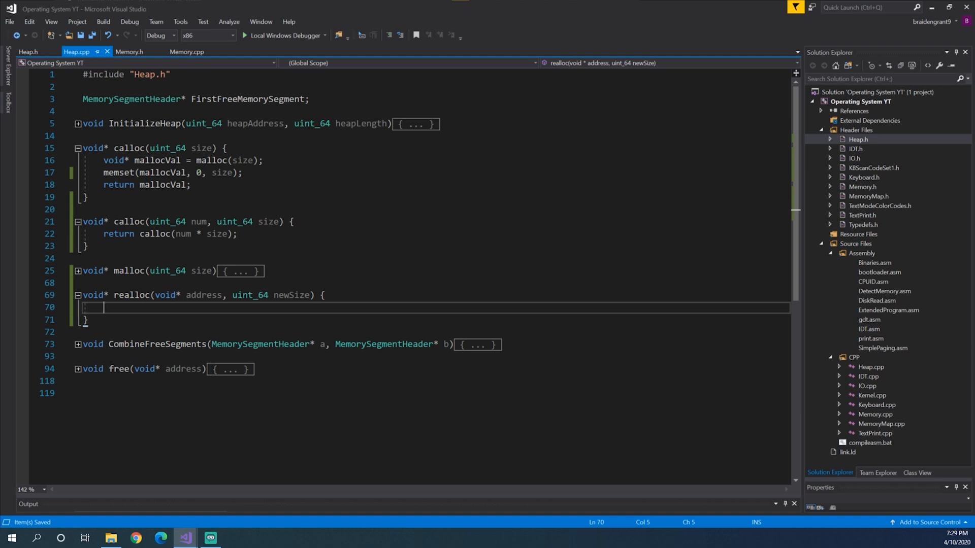
# - Compute oldSegmentHeader as (MemorySegmentHeader*)address - 1
pyautogui.write('MemorySegmentHeader*')
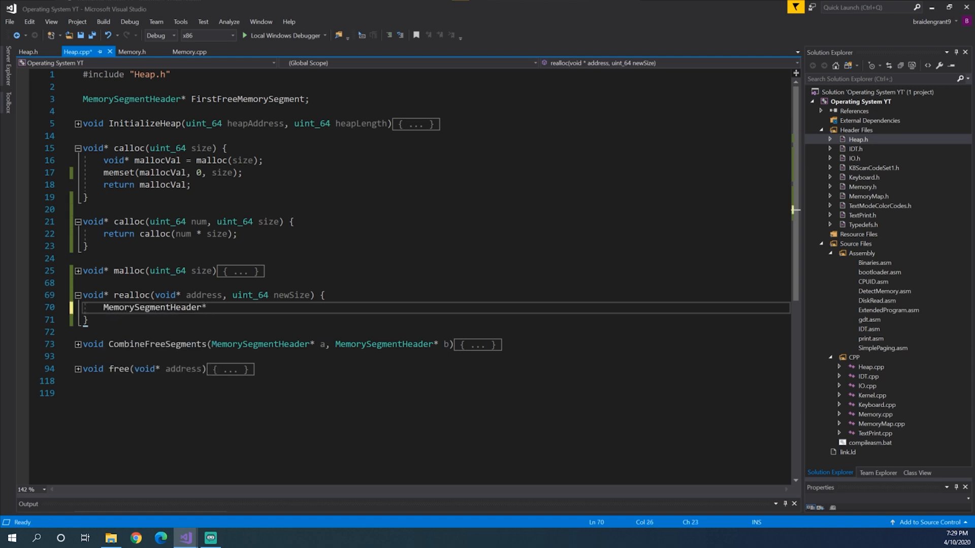
pyautogui.write('oldSegment')
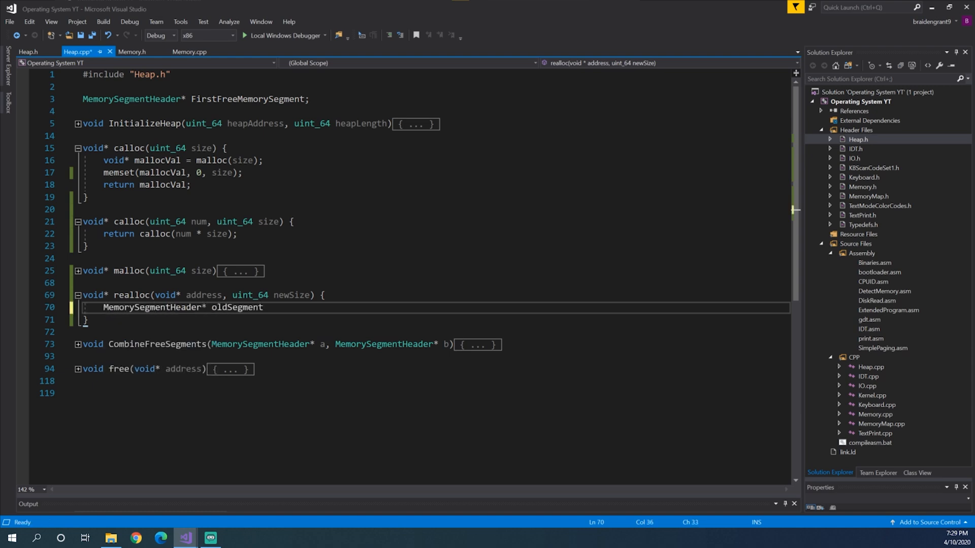
pyautogui.write('Header =')
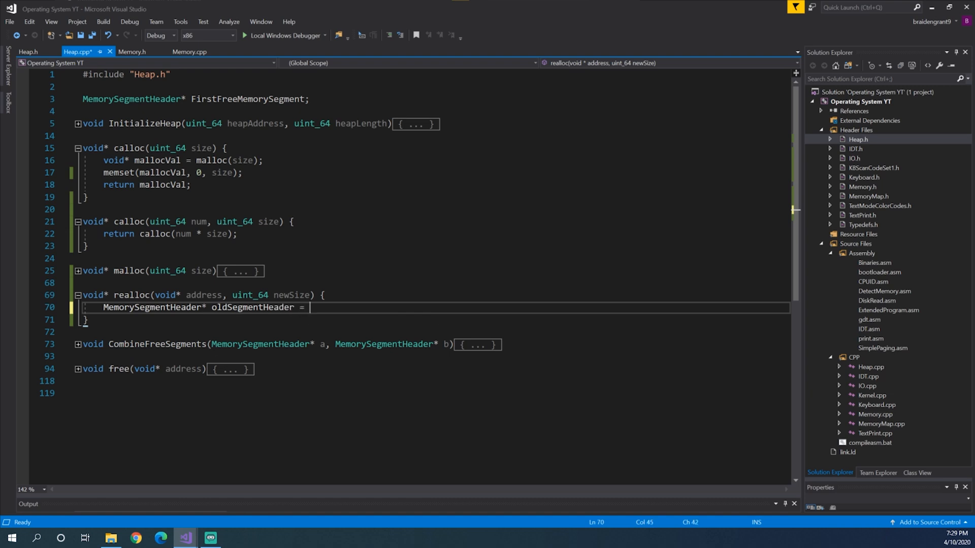
pyautogui.write('*Mem')
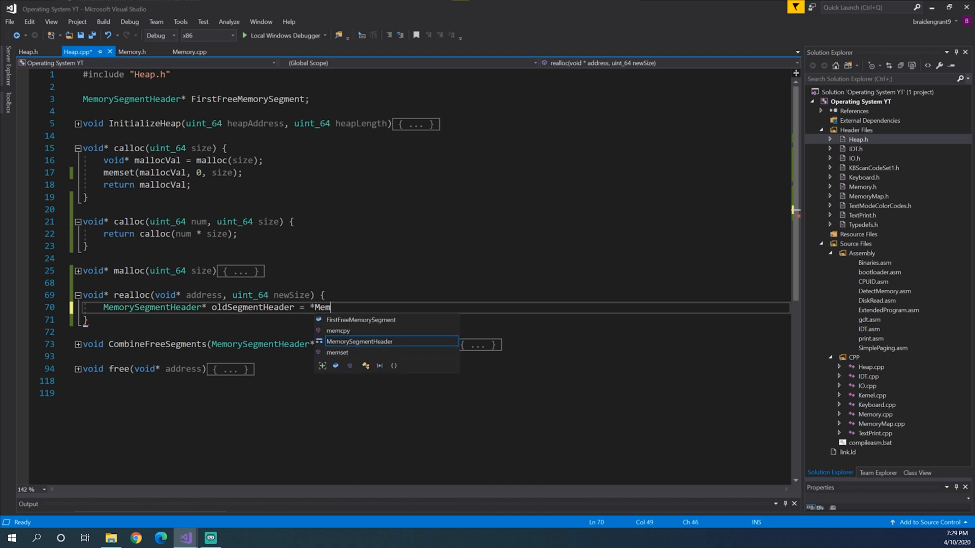
pyautogui.press('Tab')
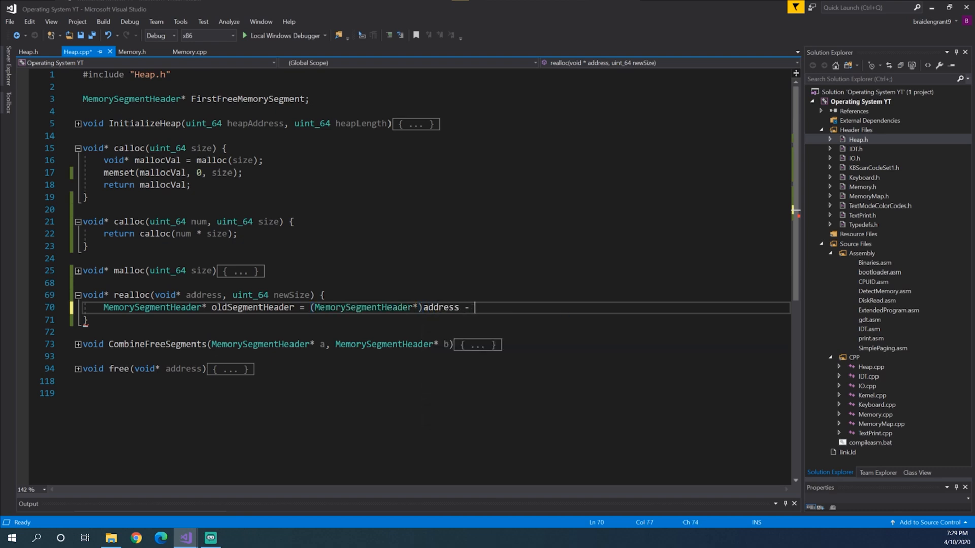
pyautogui.write('1;')
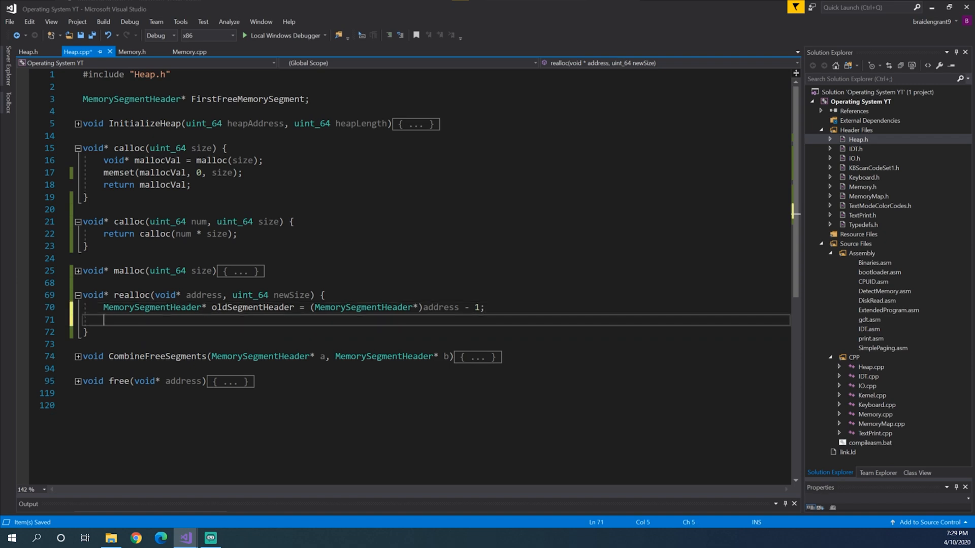
# - Set uint_64 smallerSize = newSize, capped at oldSegmentHeader->MemoryLength, and save Heap.cpp
pyautogui.write('uint_64 smallerS')
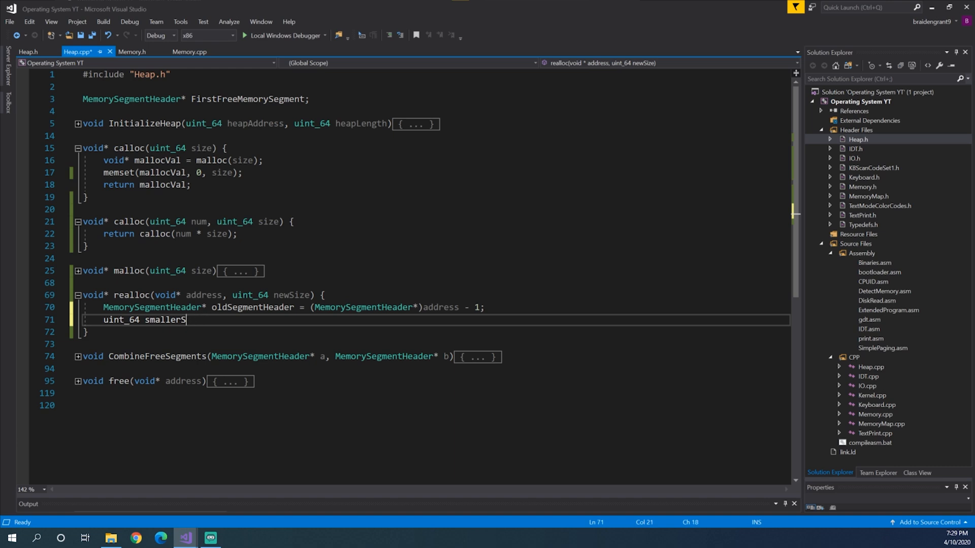
pyautogui.write('ize')
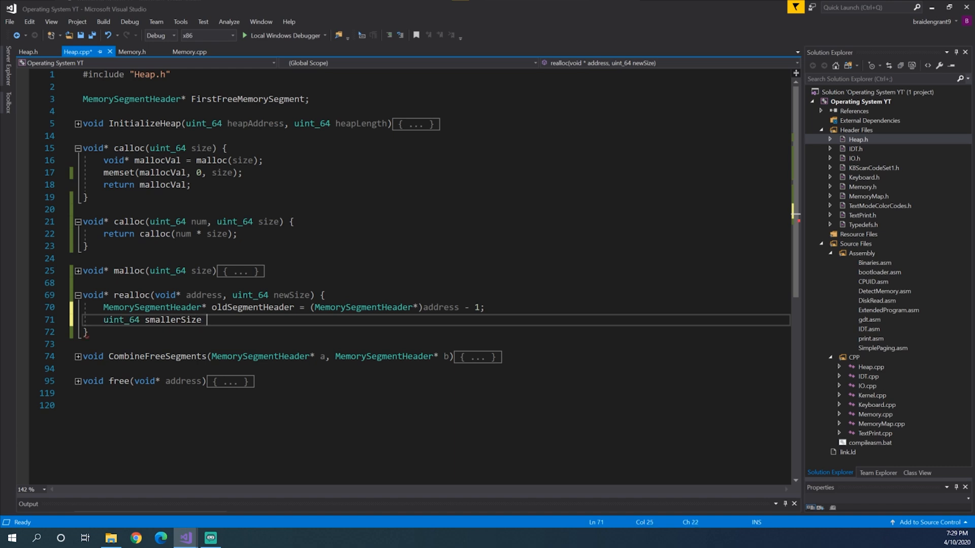
pyautogui.write('newSize;')
pyautogui.write('if')
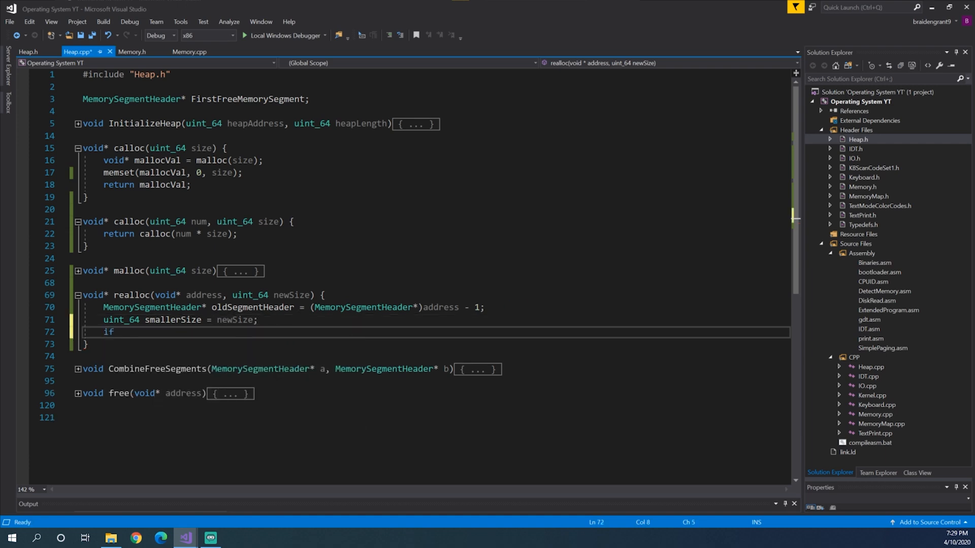
pyautogui.write('(oldSegmentHeader-')
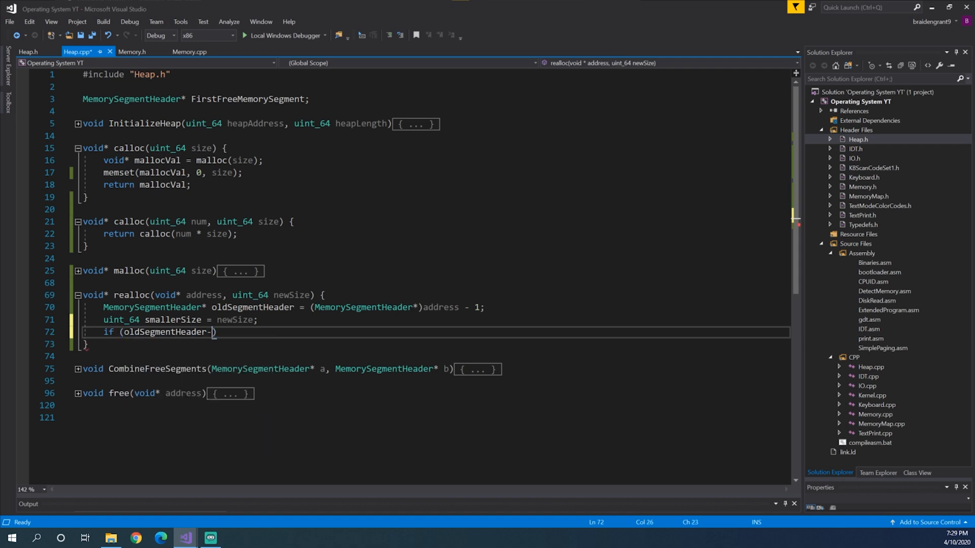
pyautogui.write('MemoryLength')
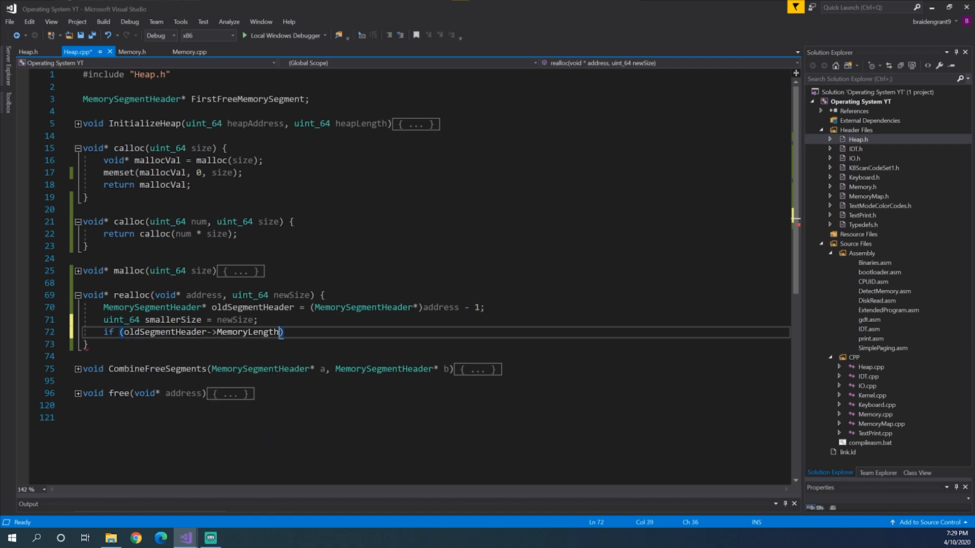
pyautogui.write('< newSize')
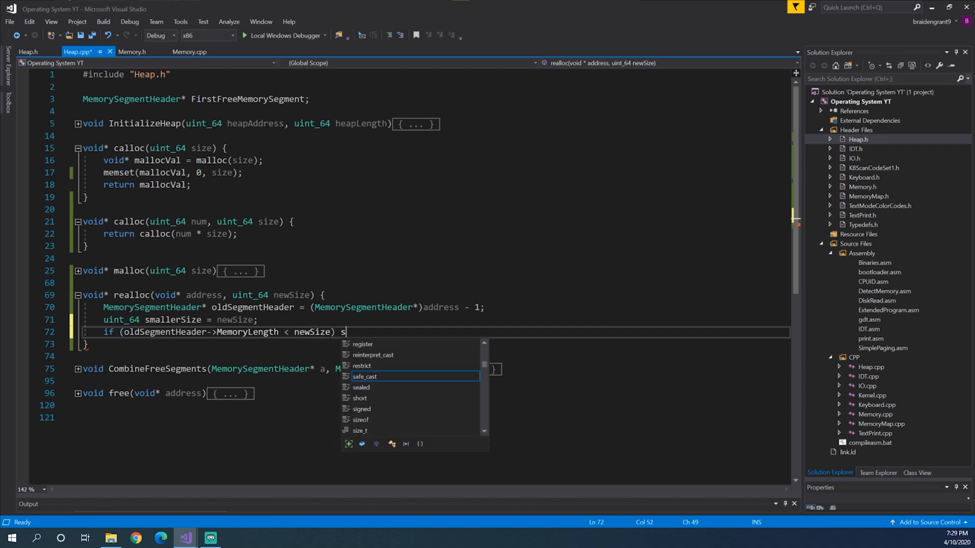
pyautogui.write('mallerSize =')
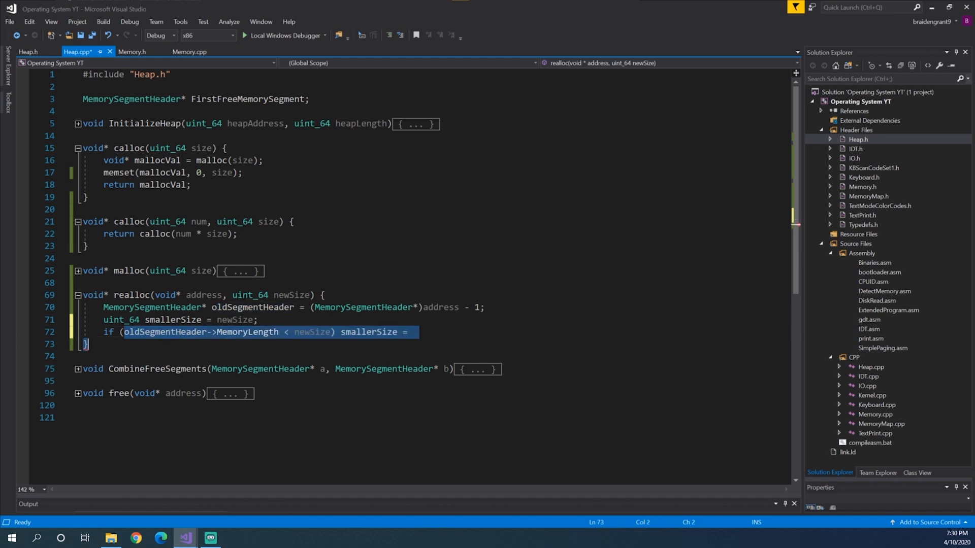
pyautogui.write('oldSegmentHeader->MemoryLength;')
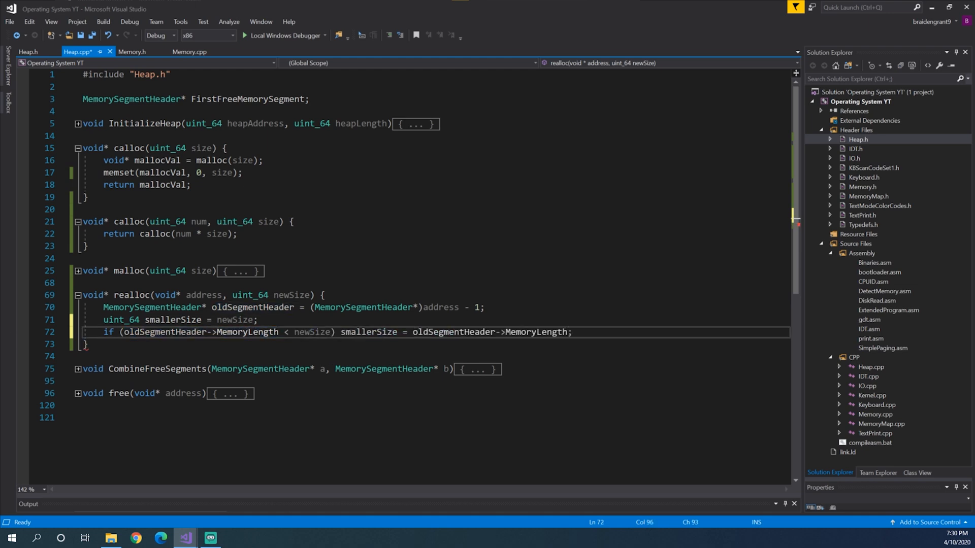
pyautogui.press('ctrl+s')
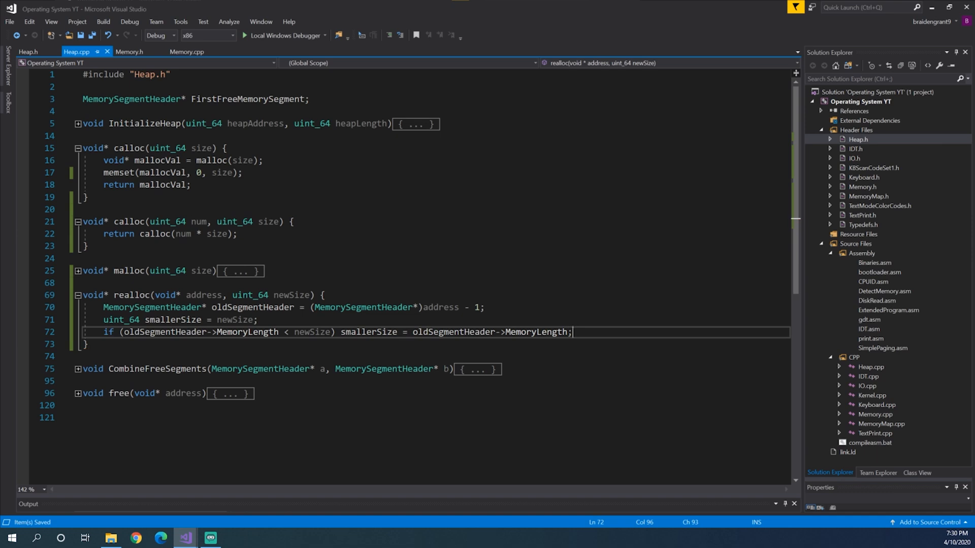
# - Allocate 'void* newMem = malloc(newSize);' and begin 'memcpy(newMem, address...'
pyautogui.write('void*')
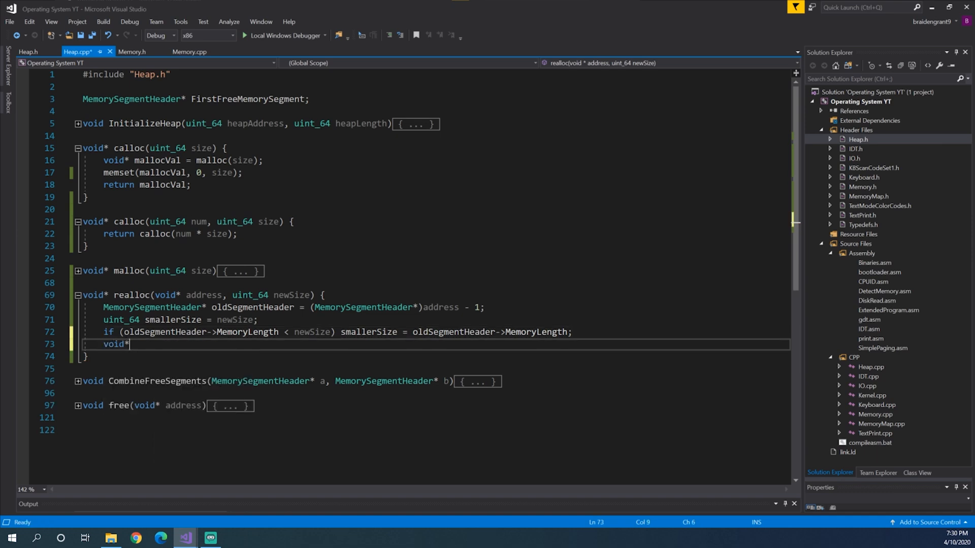
pyautogui.write('newm')
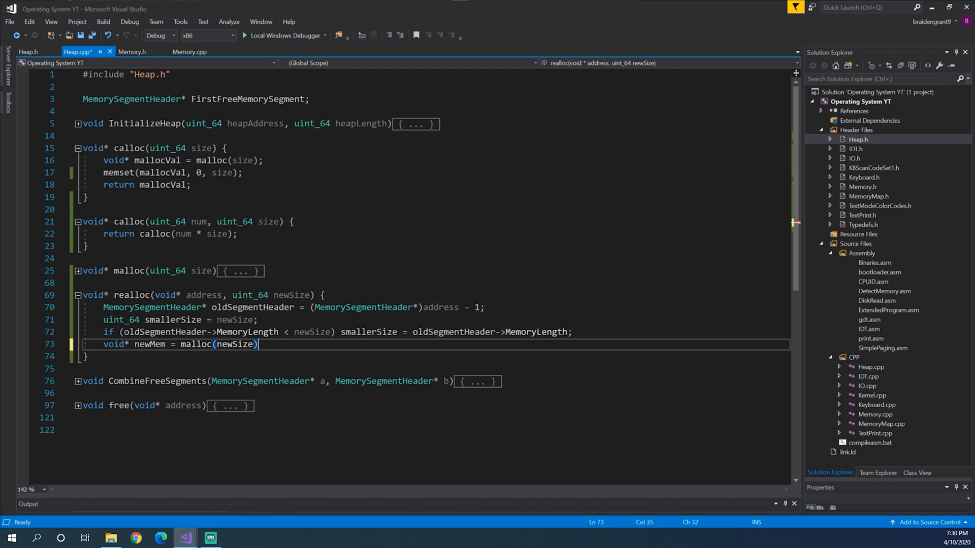
pyautogui.write('memcpy')
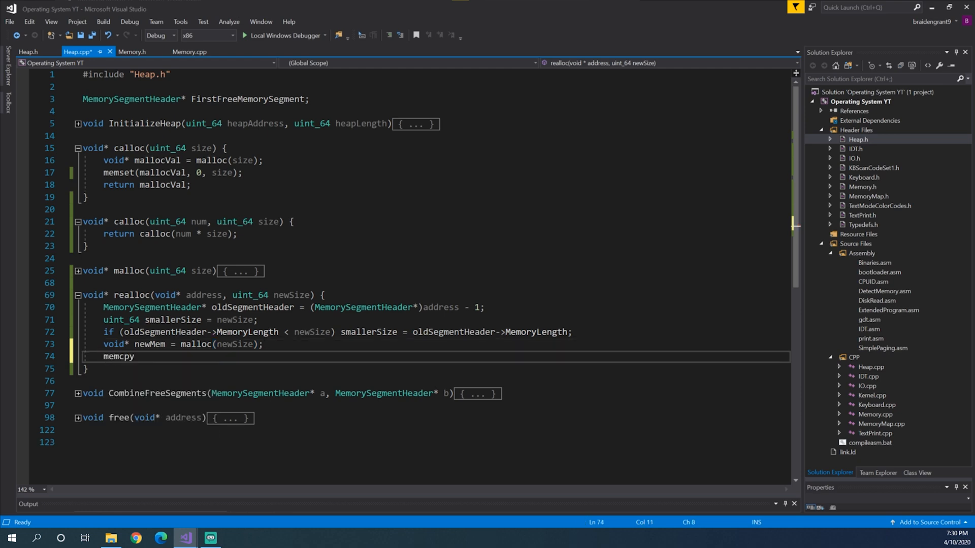
pyautogui.write('(newMem')
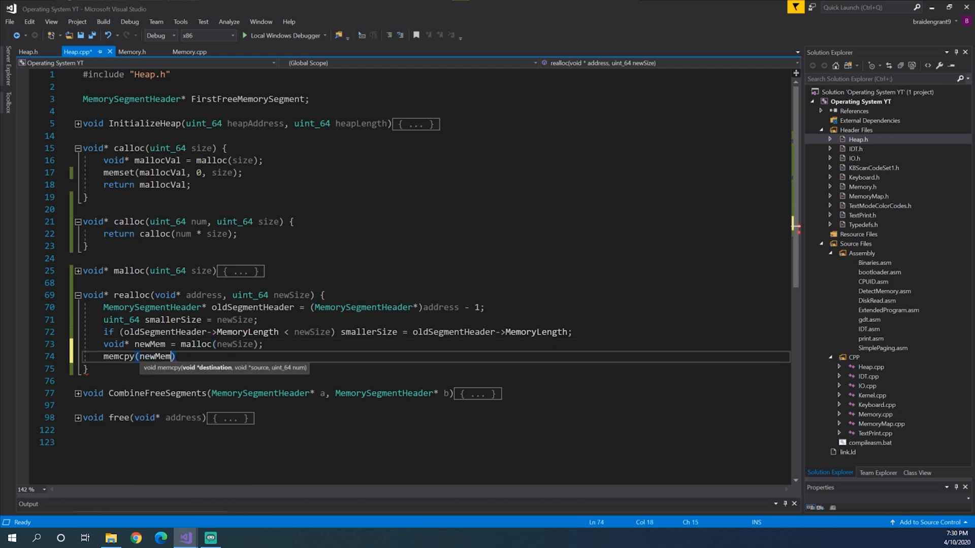
pyautogui.write(', address, smallerSize')
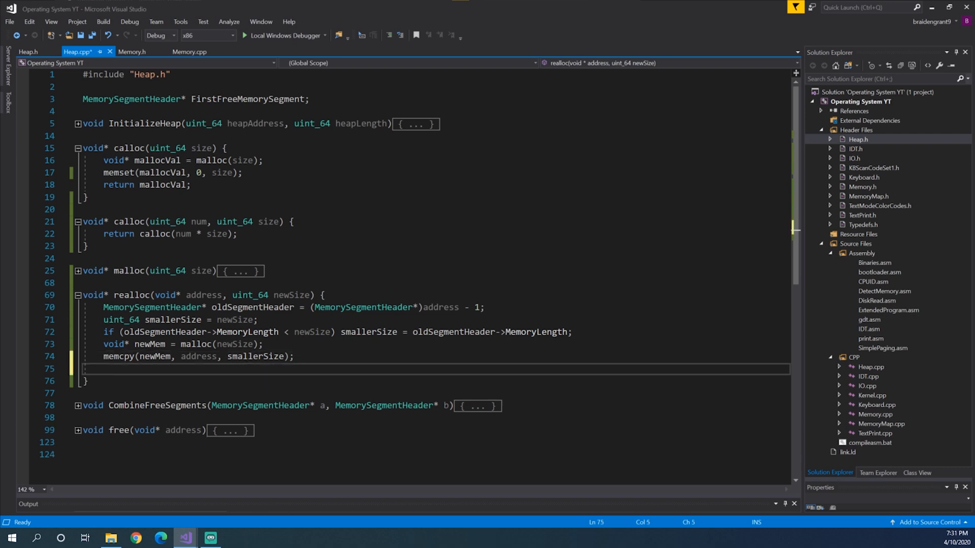
# - Finish realloc with 'free(address);' and 'return newMem;', save, then move to Kernel.cpp
pyautogui.write('free(address);')
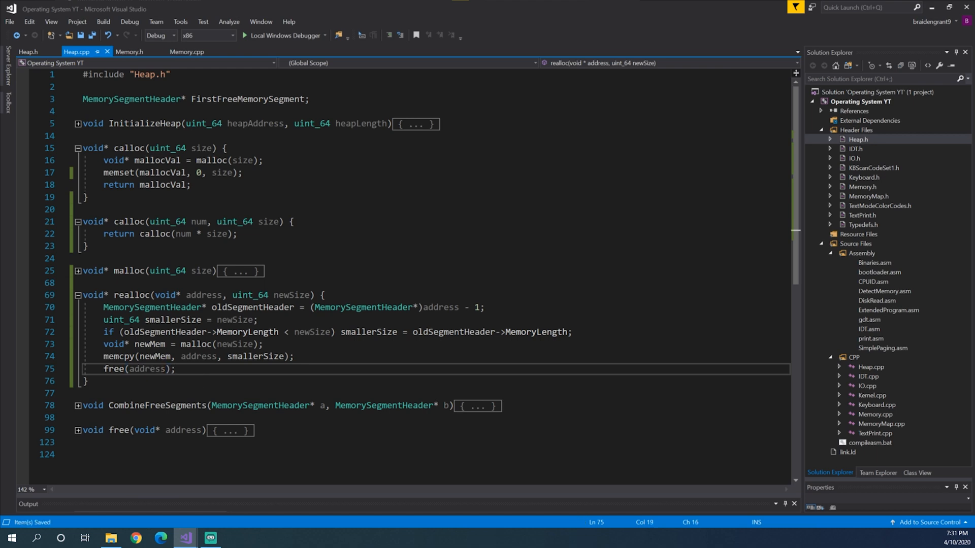
pyautogui.press('enter')
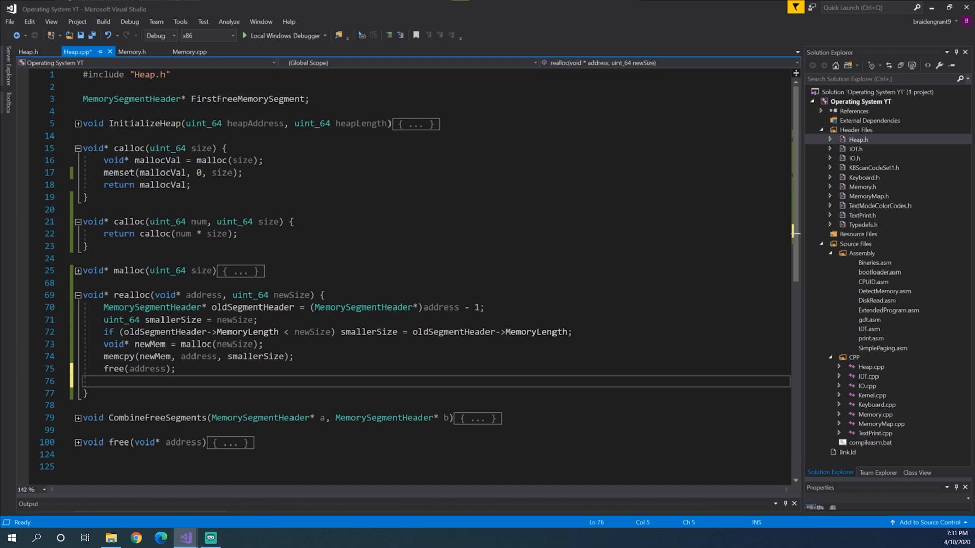
pyautogui.write('return(newMem);')
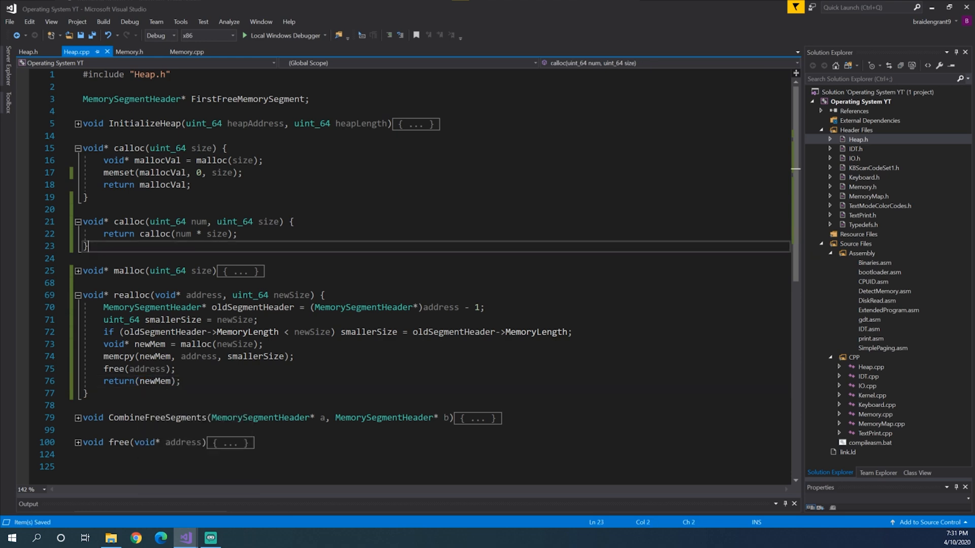
pyautogui.click(32, 52)
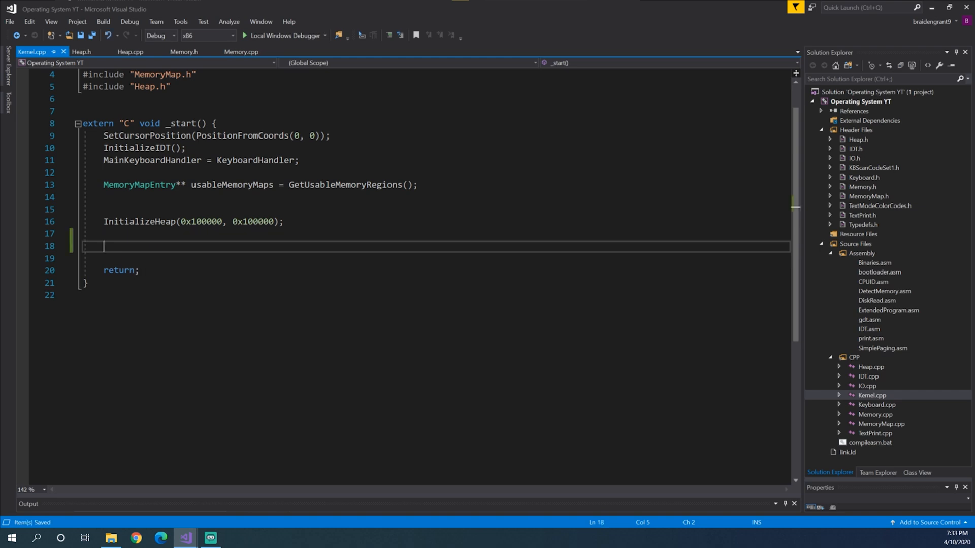
# - Declare uint_64* TestAddress as the malloc'd 8-byte (0x08) allocation in Kernel.cpp
pyautogui.write('uint')
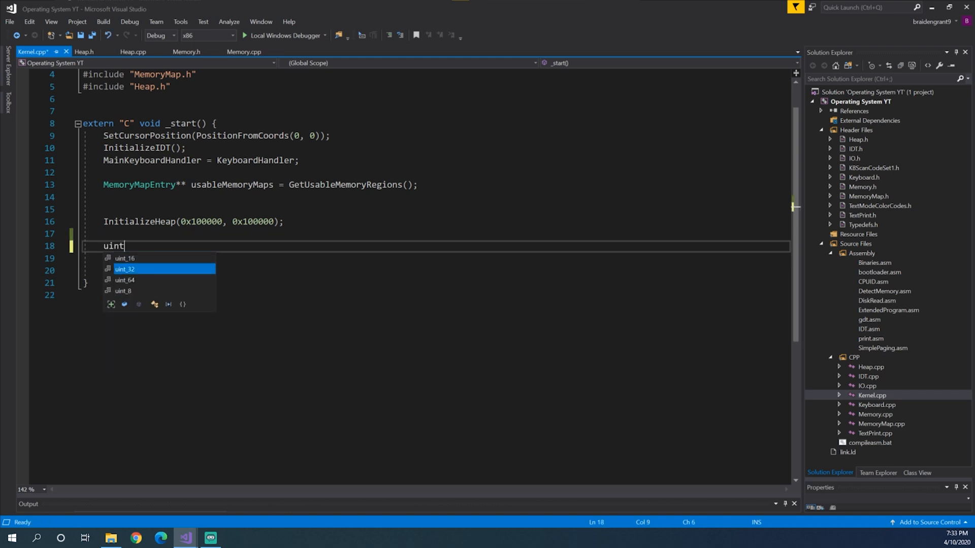
pyautogui.write('_64* TestyA')
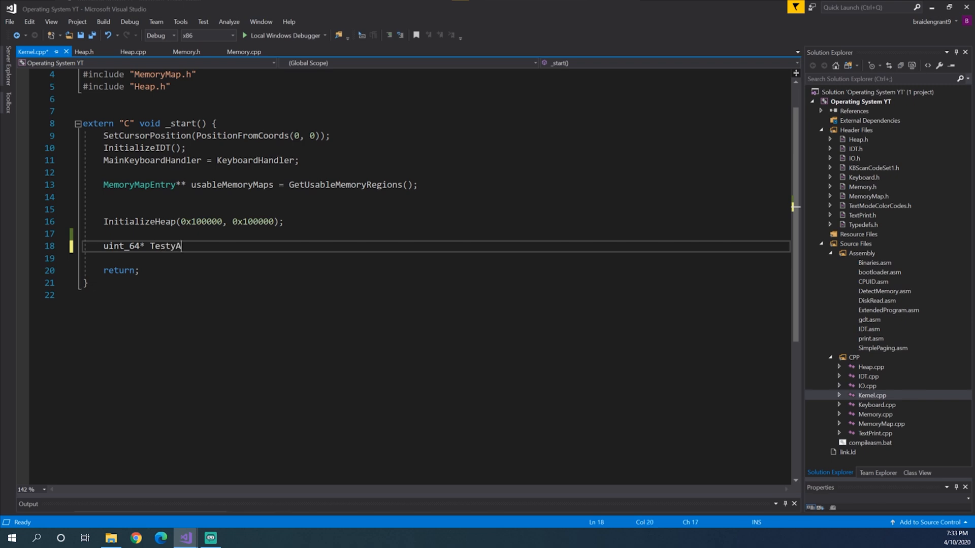
pyautogui.write('ddress=')
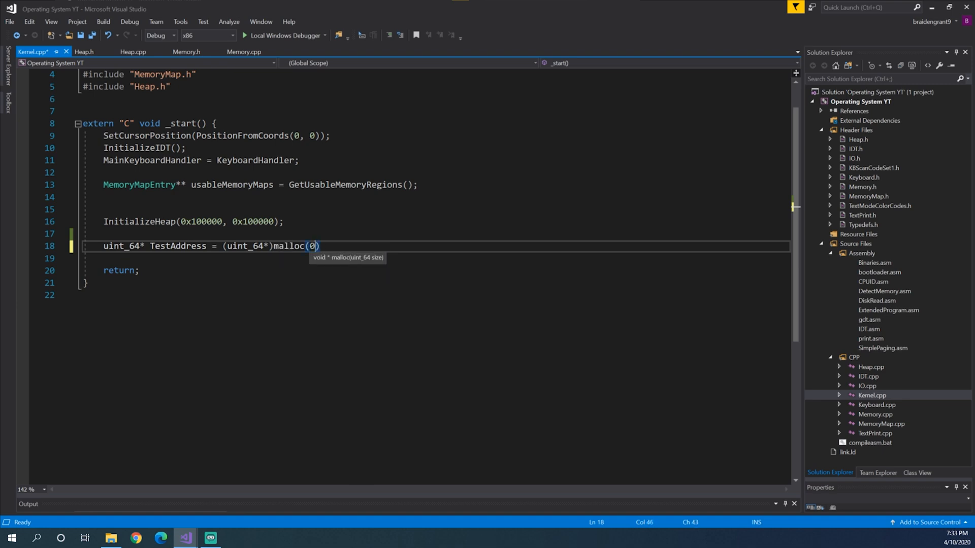
pyautogui.write('x08);')
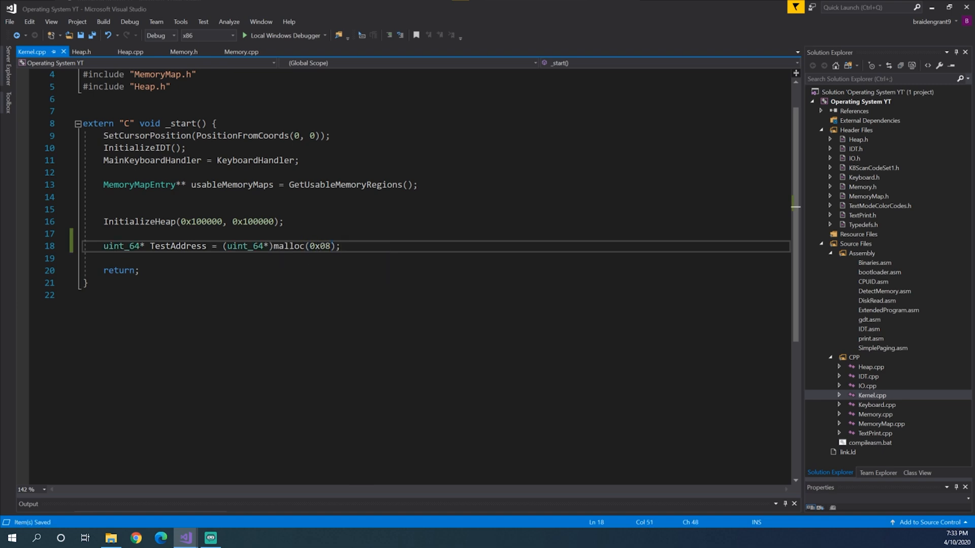
pyautogui.press('enter')
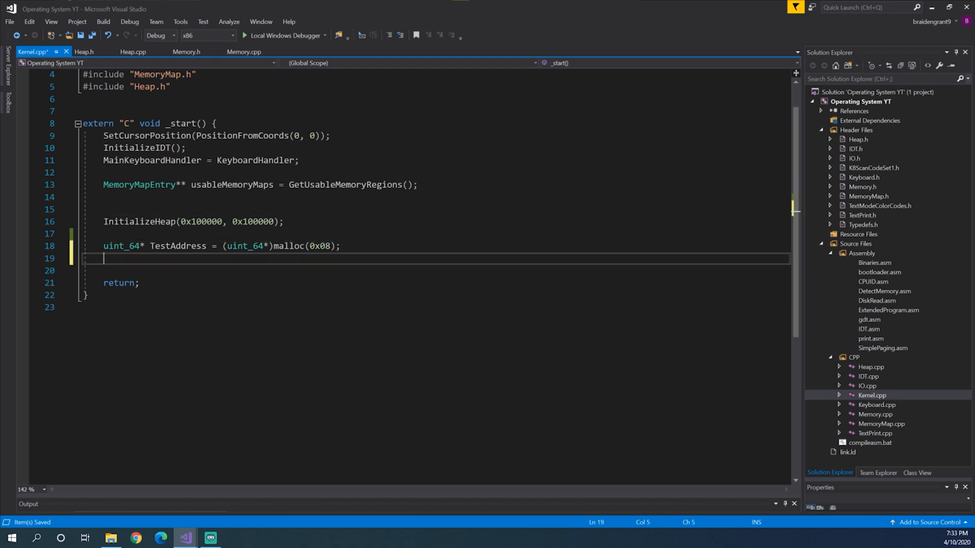
# - Store 12345678 in *TestAddress and add PrintString(IntegerToString(*TestAddress)) to display it
pyautogui.write('*')
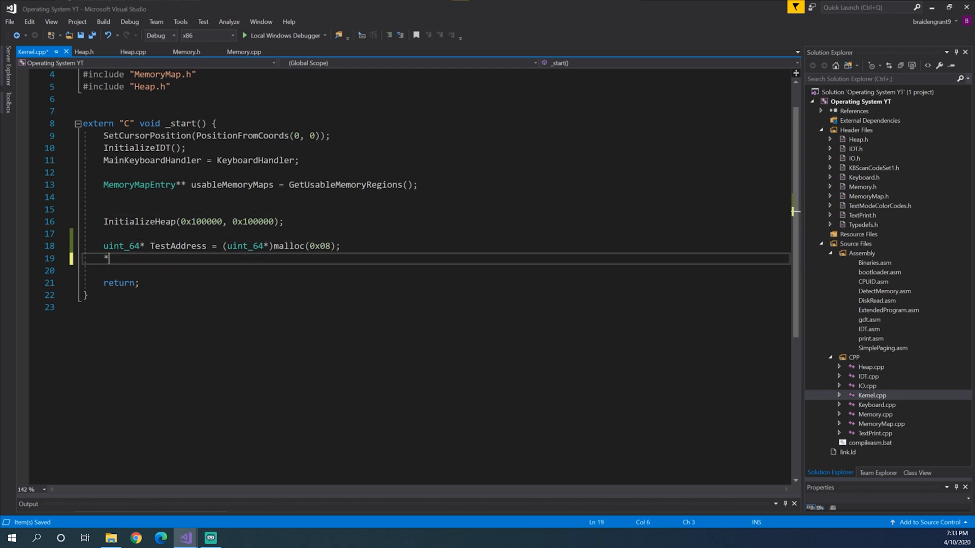
pyautogui.write('TestAddress = 123')
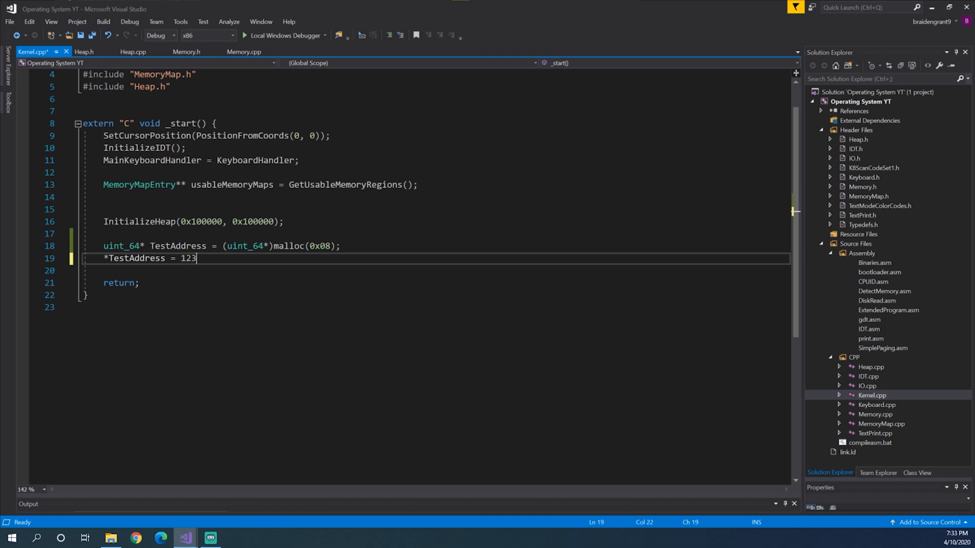
pyautogui.write('45678;')
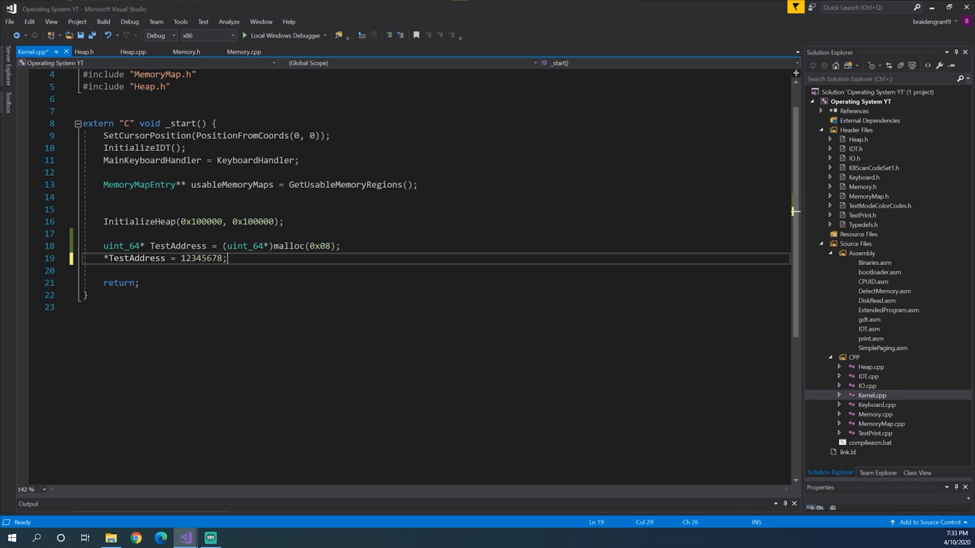
pyautogui.write('Primt')
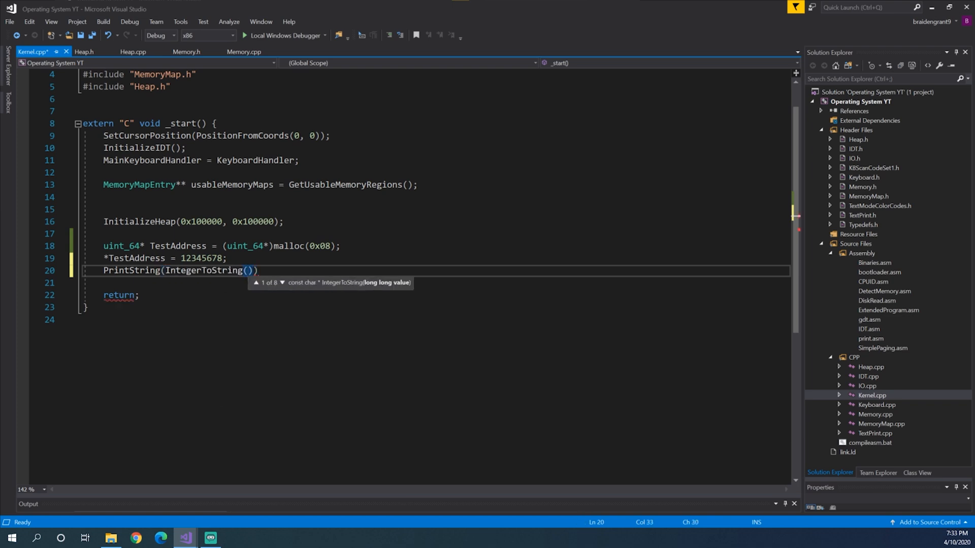
pyautogui.write('*TestAddress')
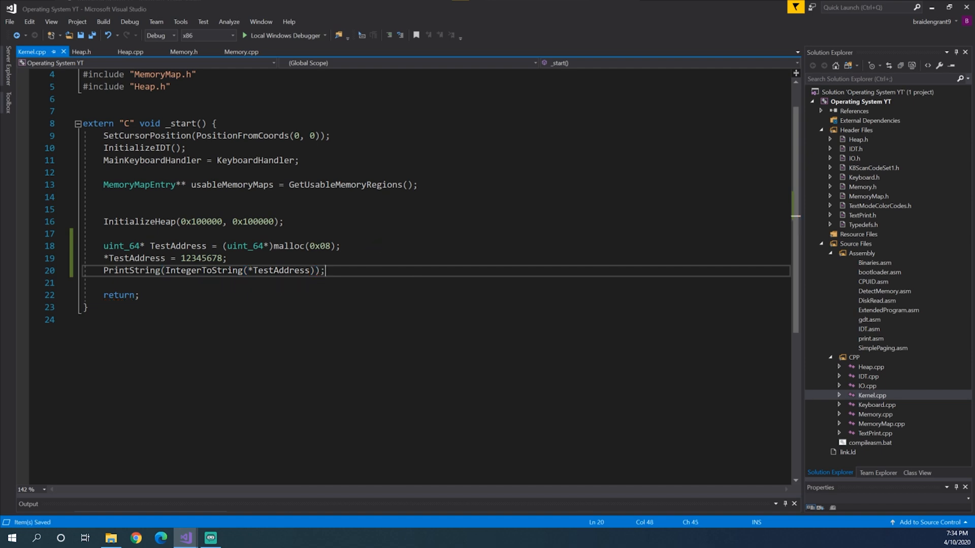
pyautogui.write('PrintString(')
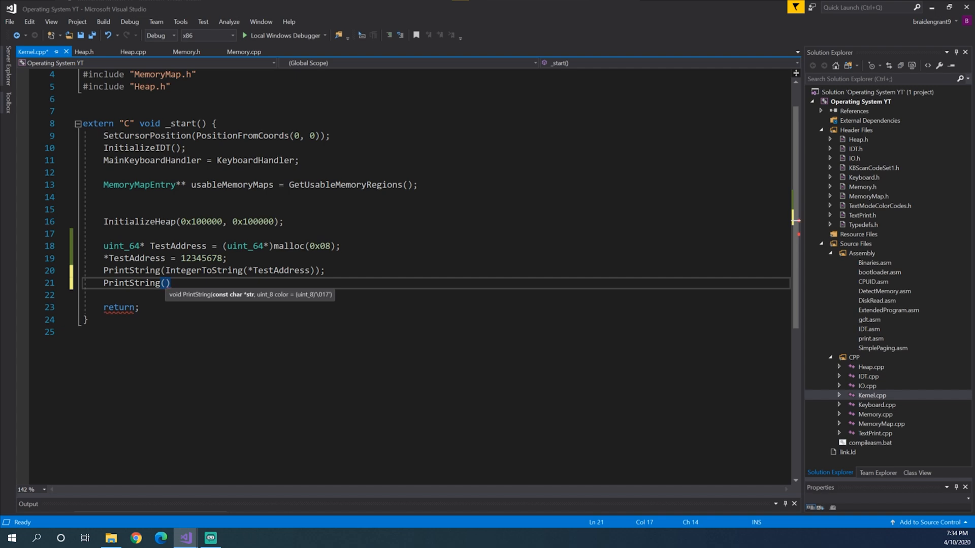
# - Print a "\n\r" newline, then set TestAddress2 to (uint_64*)realloc(TestAddress, 0x08)
pyautogui.write('"\\n\\r"')
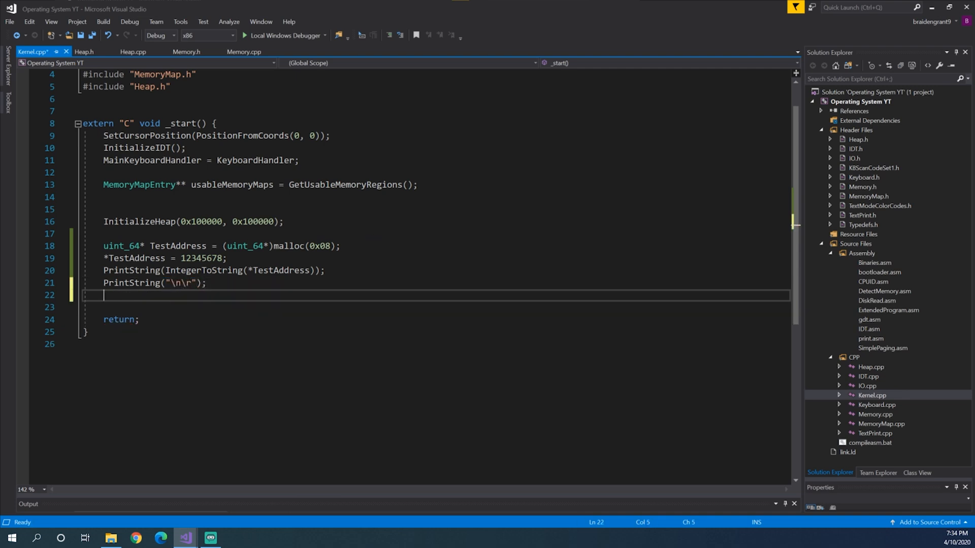
pyautogui.write('uint_64* TestAddress = realloc(')
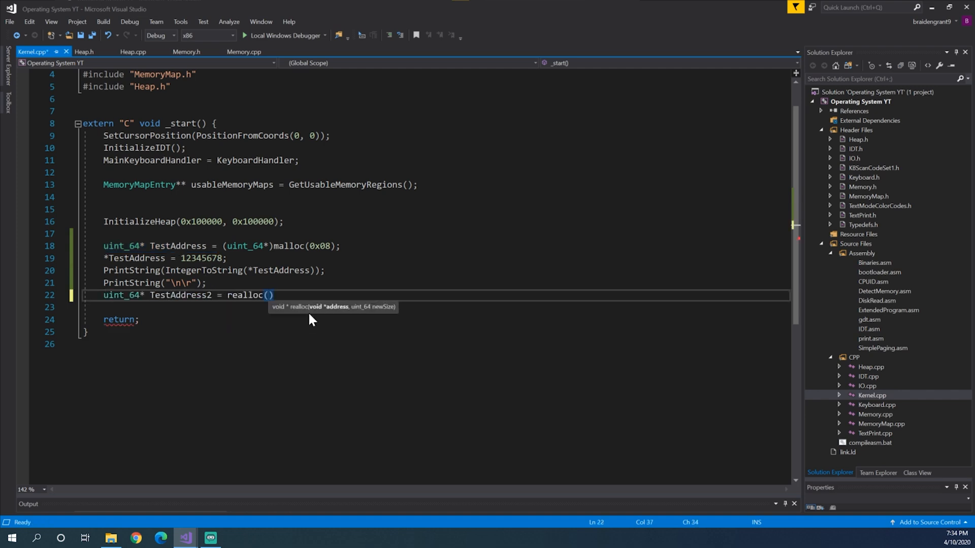
pyautogui.write('Testa')
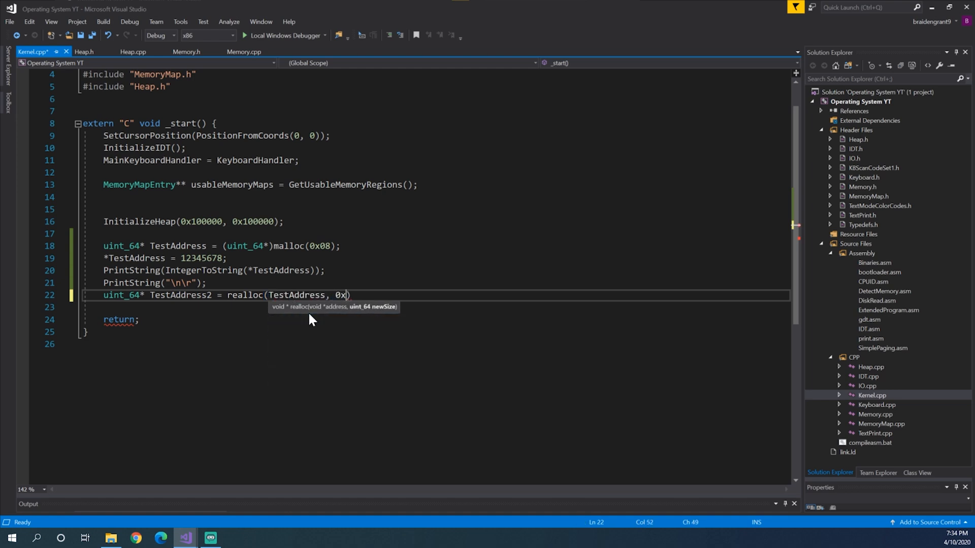
pyautogui.write('08);')
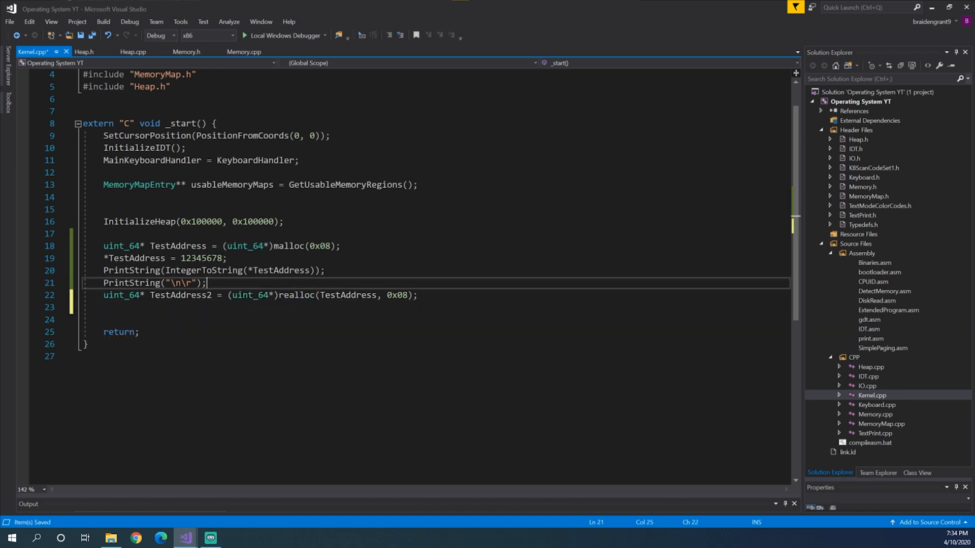
pyautogui.moveTo(174, 295)
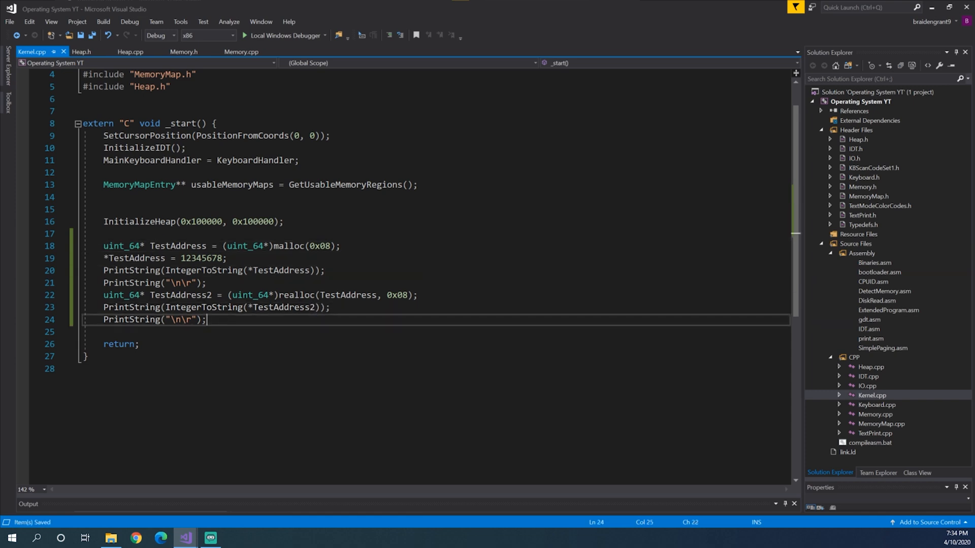
# - Add uint_64* TestAddress3 = (uint_64*)calloc(0x08) below the realloc prints
pyautogui.press('enter')
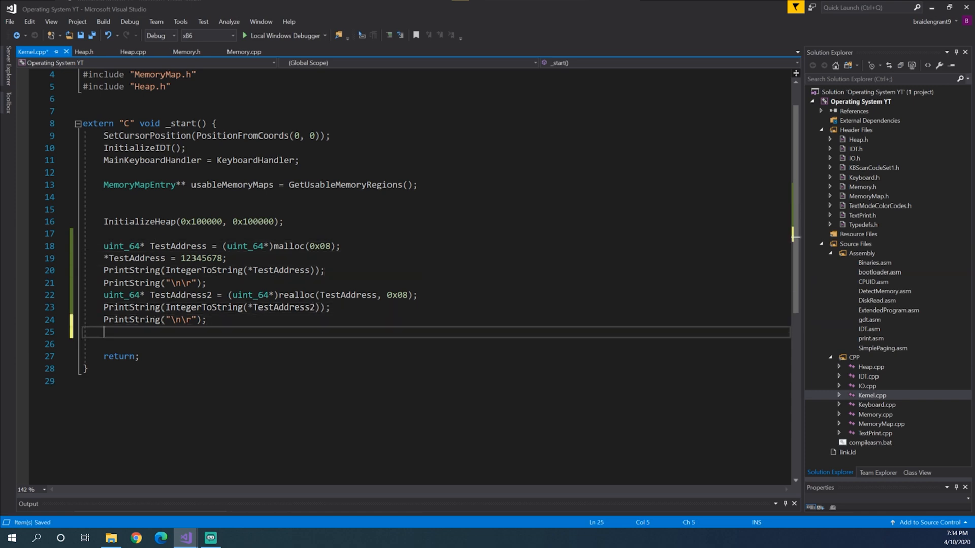
pyautogui.write('uint_64')
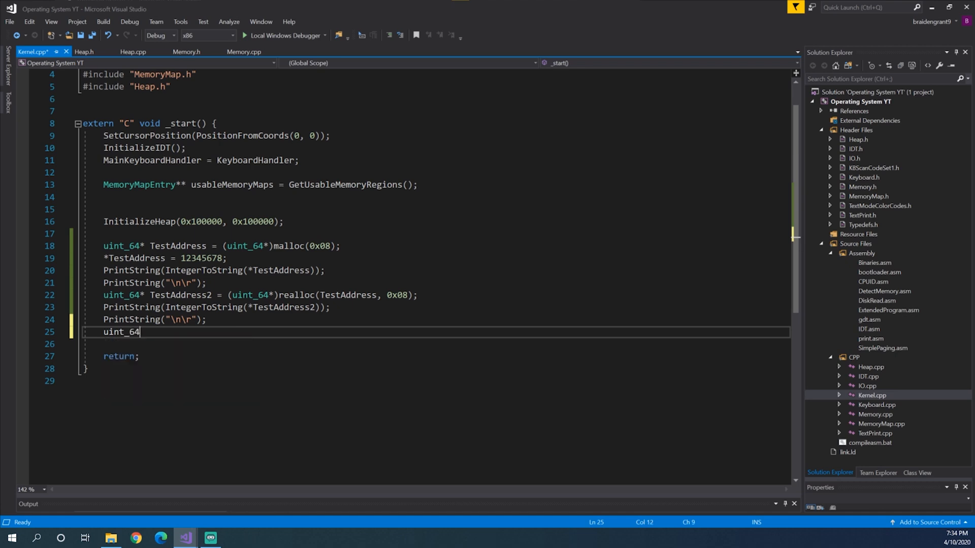
pyautogui.write('* TestA')
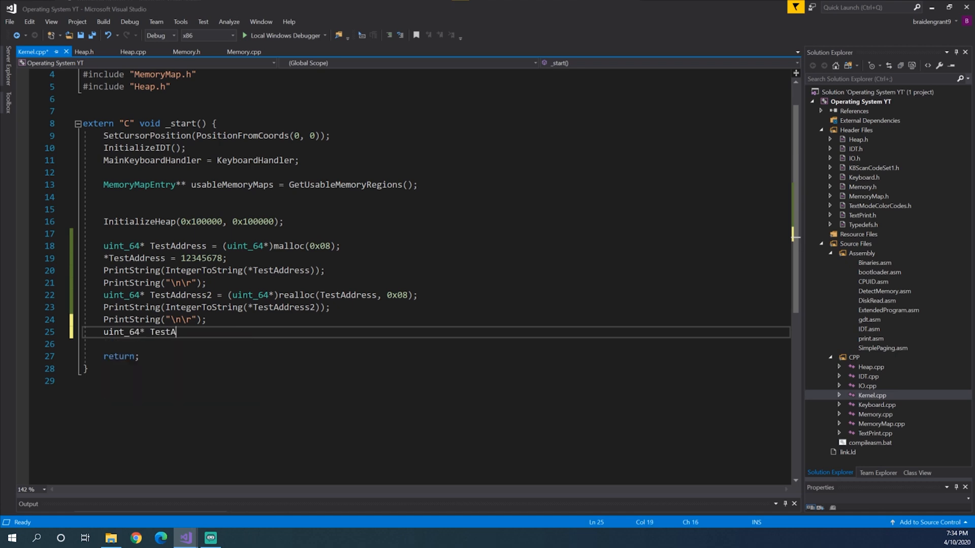
pyautogui.write('ddress3 =')
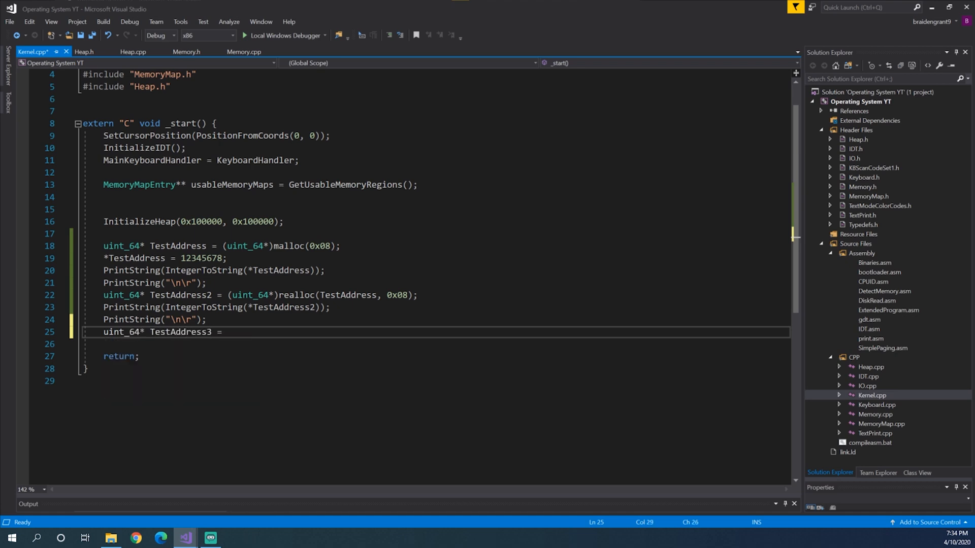
pyautogui.write('(uint_64)')
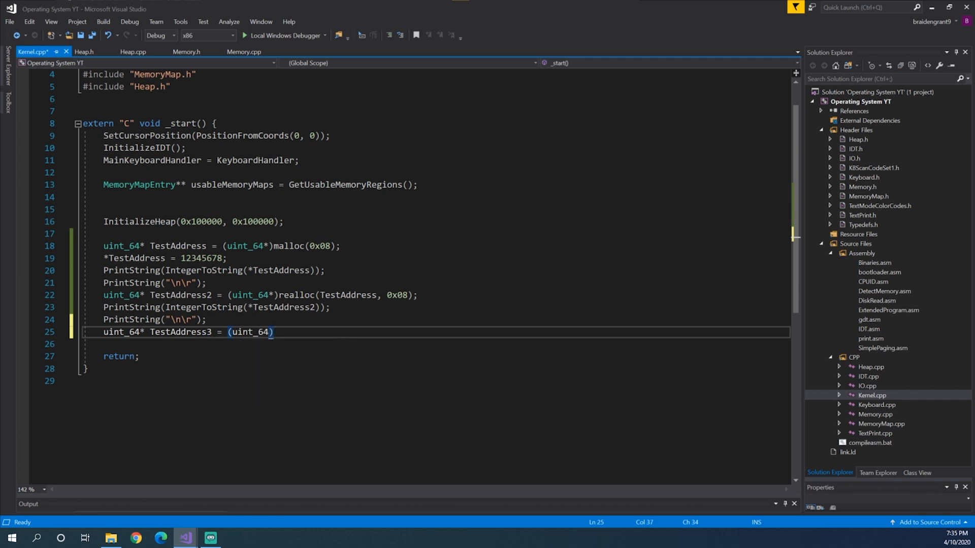
pyautogui.write('calloc(')
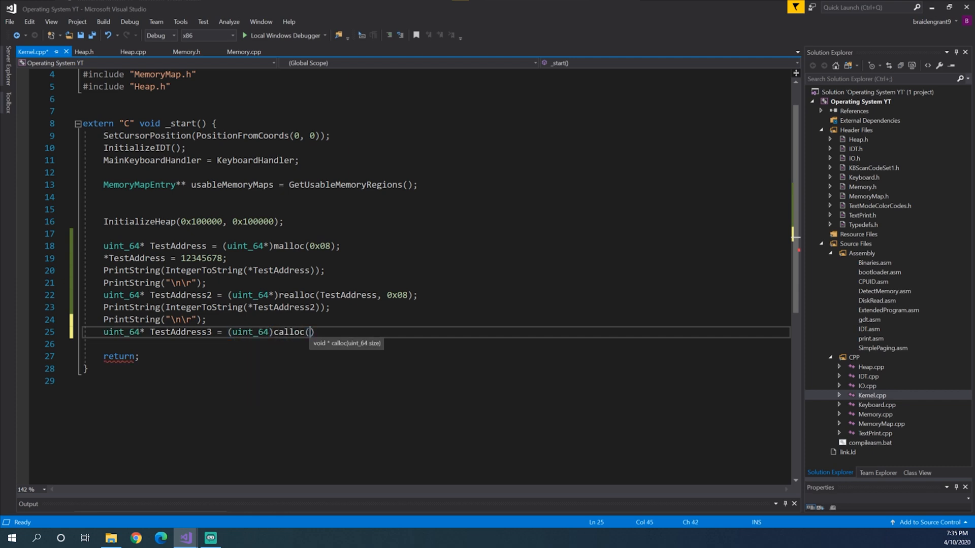
pyautogui.write('0x')
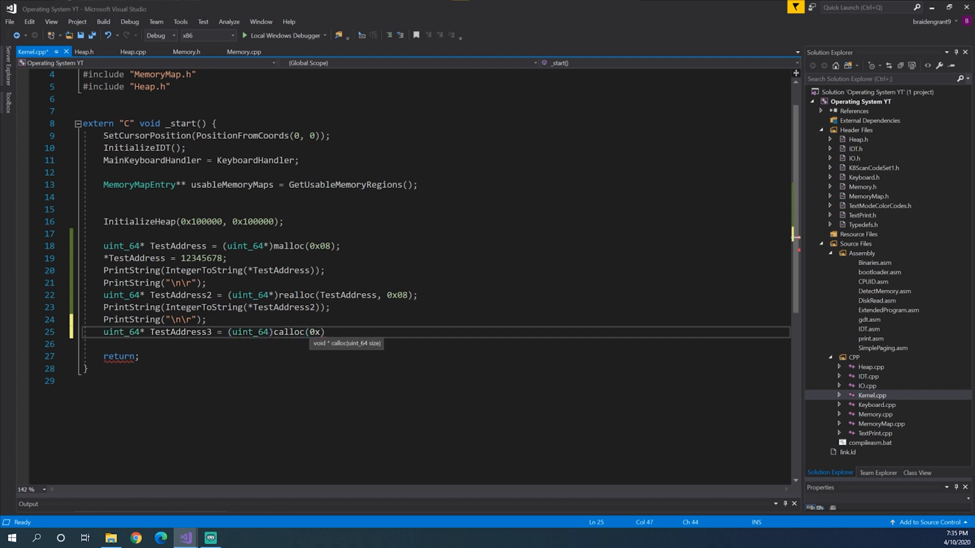
pyautogui.write('08);')
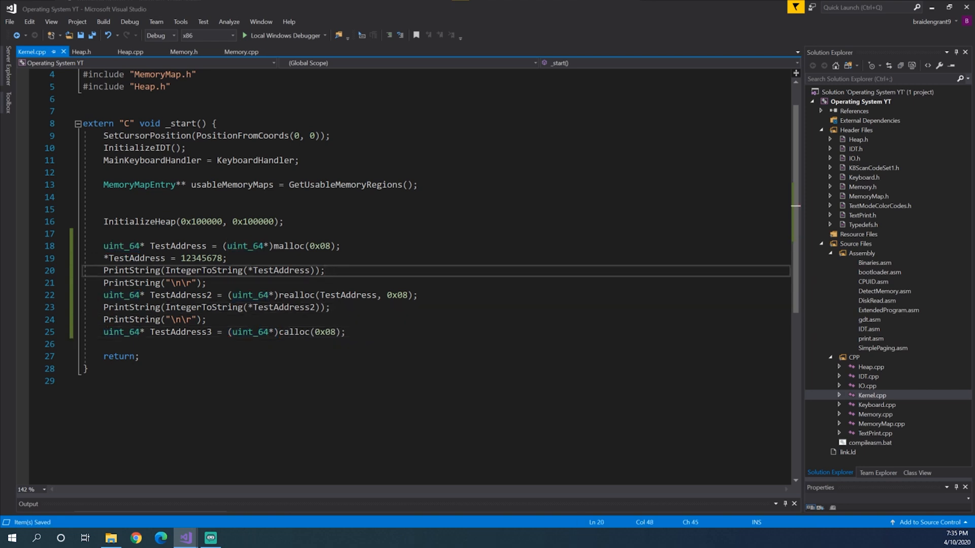
# - Separate the test blocks with blank lines and save Kernel.cpp
pyautogui.press('enter')
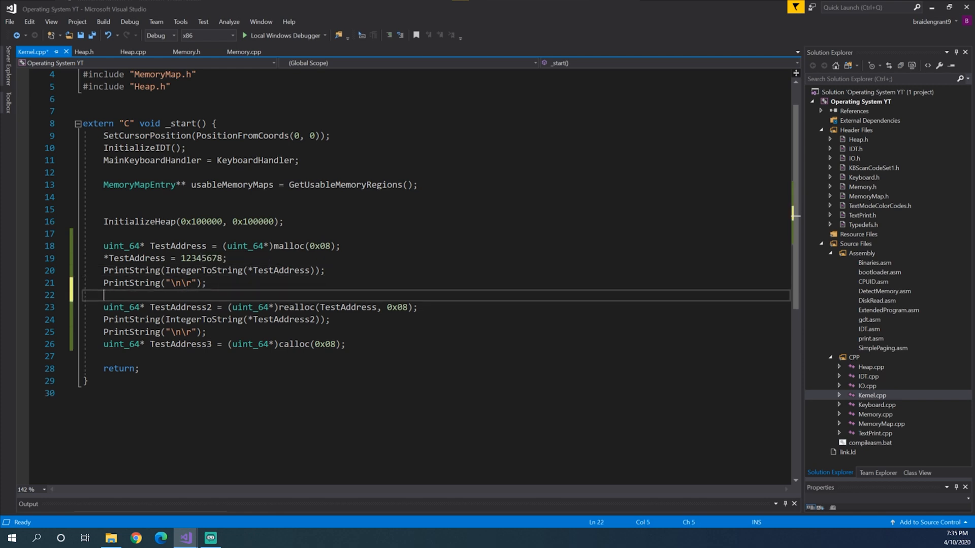
pyautogui.press('ctrl+s')
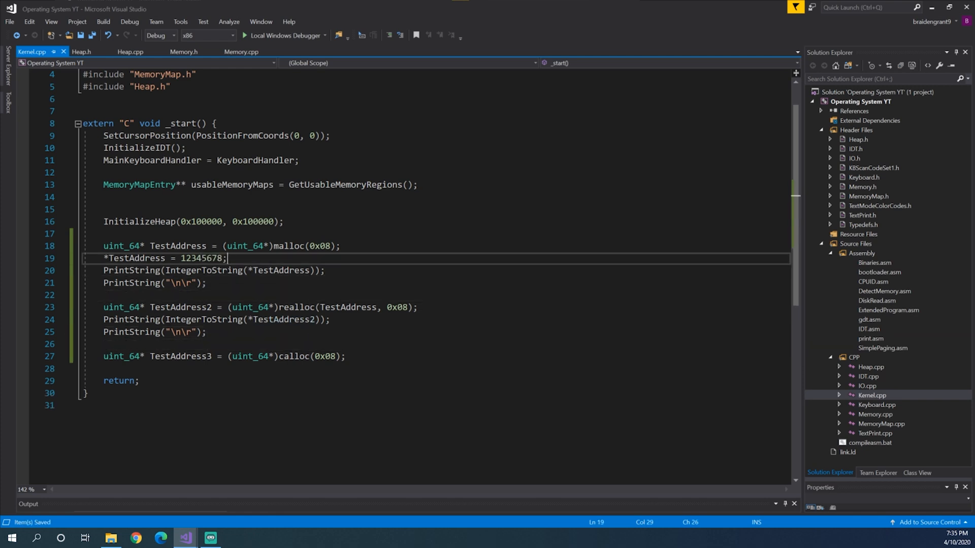
pyautogui.click(341, 356)
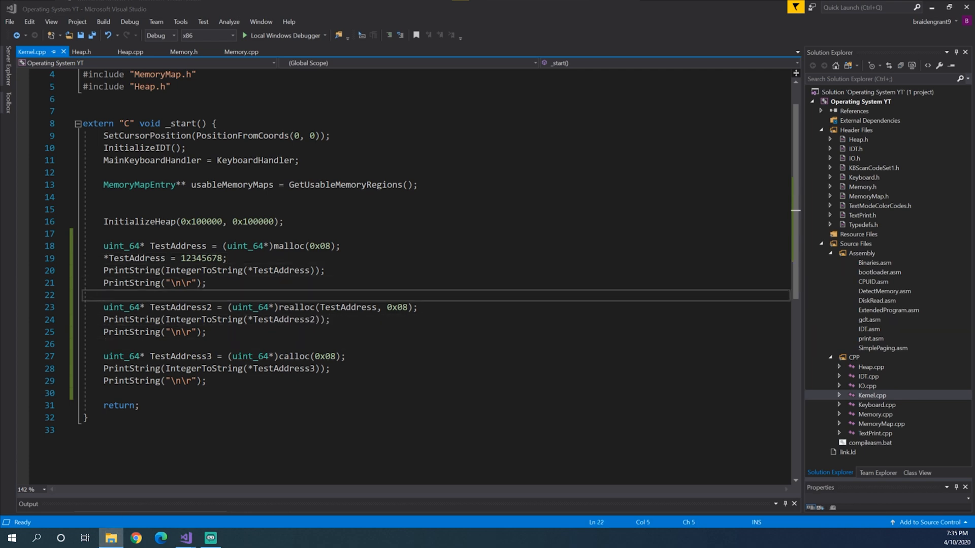
# - Run compileasm.bat to rebuild and boot in Bochs, showing 12345678, 12345678 and 0
pyautogui.rightClick(862, 102)
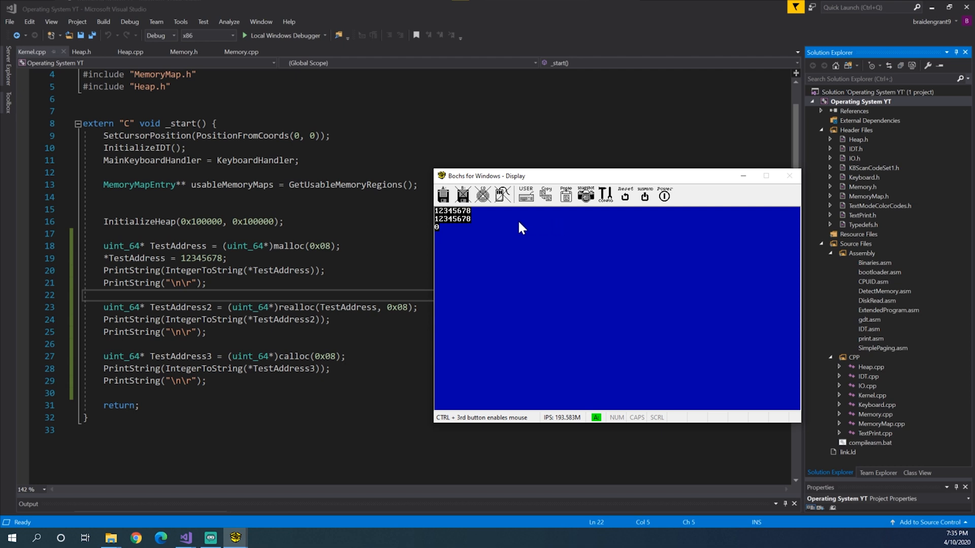
pyautogui.moveTo(439, 229)
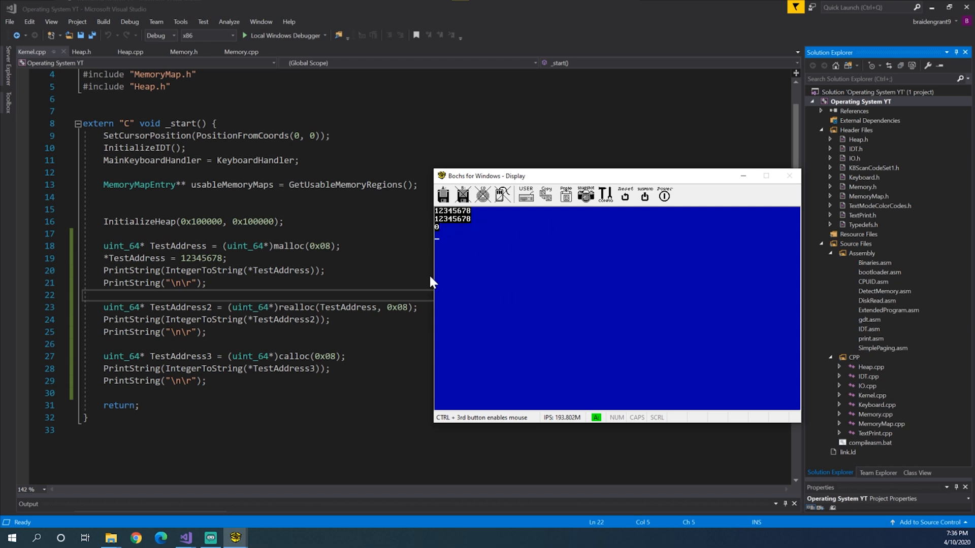
pyautogui.moveTo(447, 239)
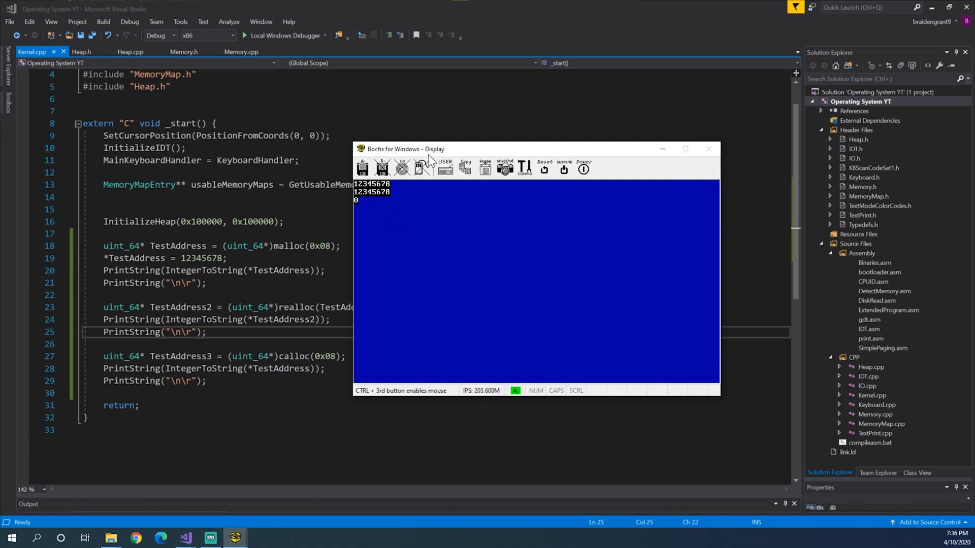
pyautogui.moveTo(404, 148); pyautogui.dragTo(489, 193)
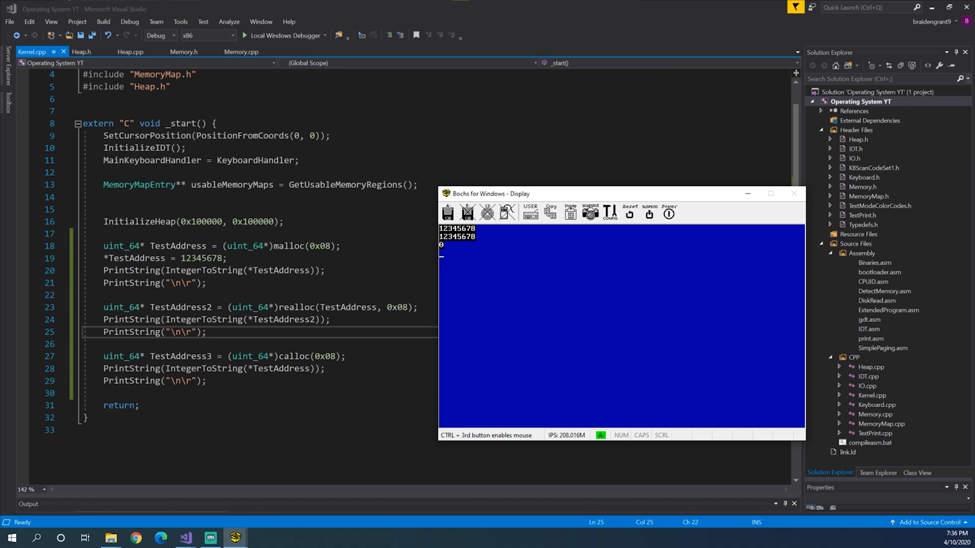
pyautogui.moveTo(463, 252)
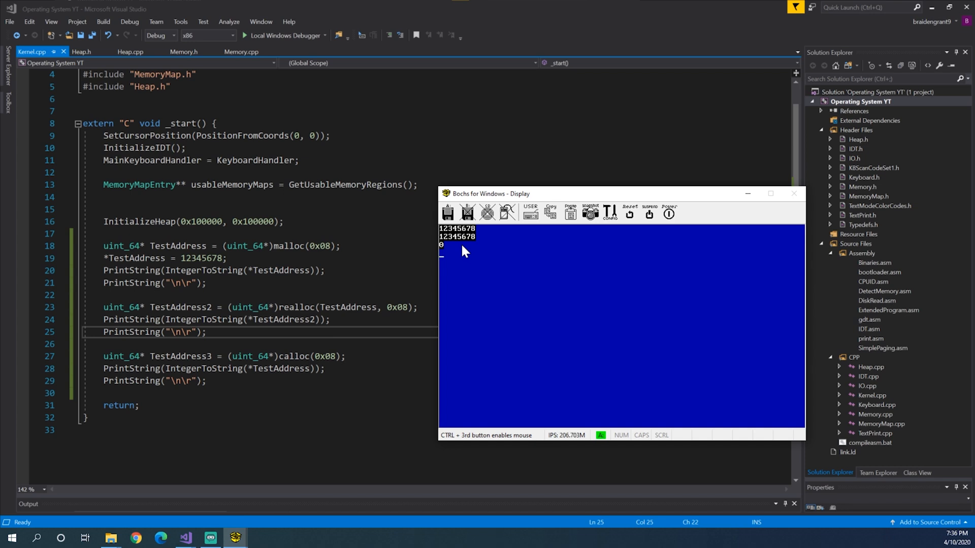
pyautogui.moveTo(458, 249)
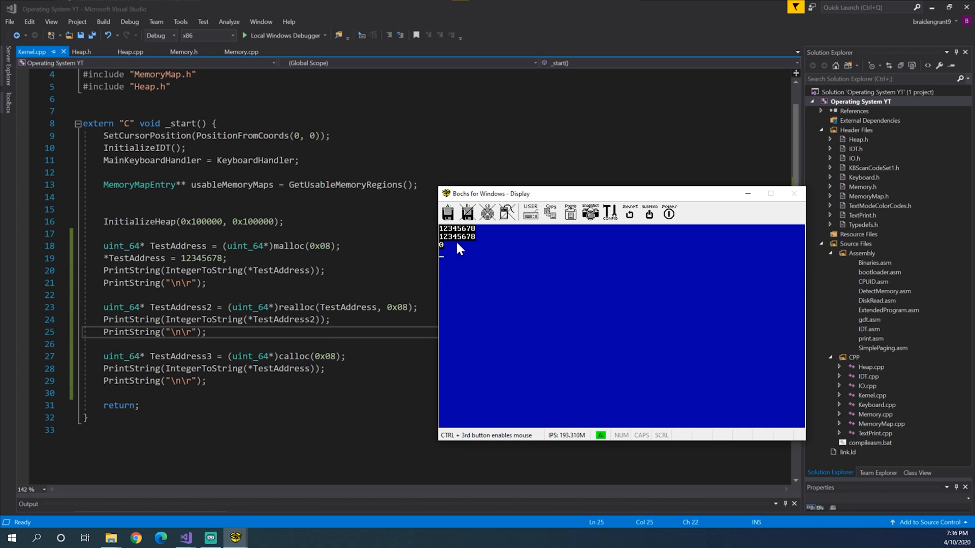
pyautogui.moveTo(697, 199)
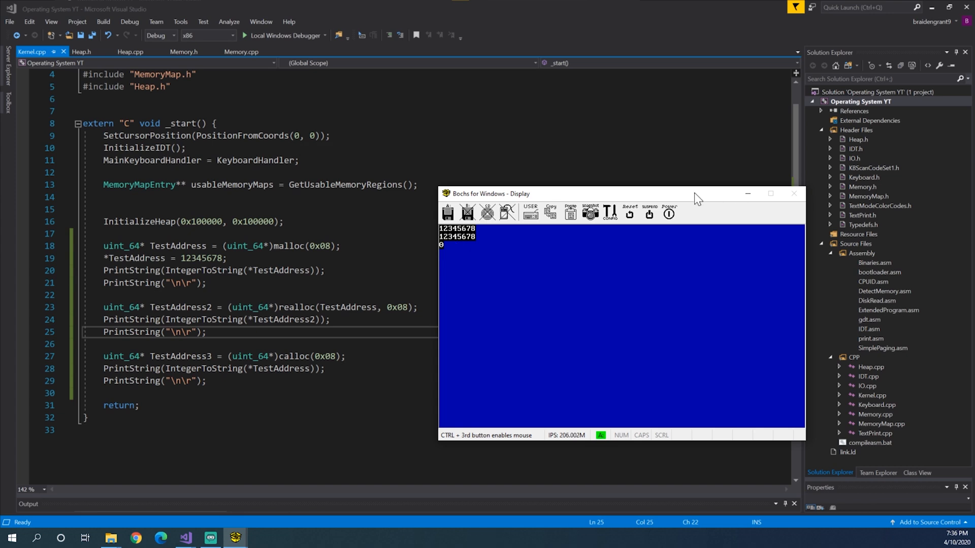